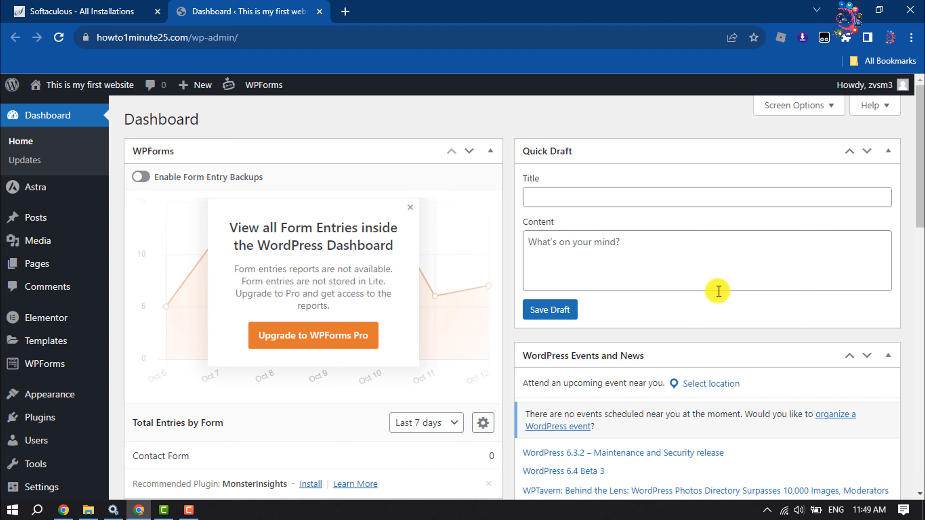
mouse_move(707, 302)
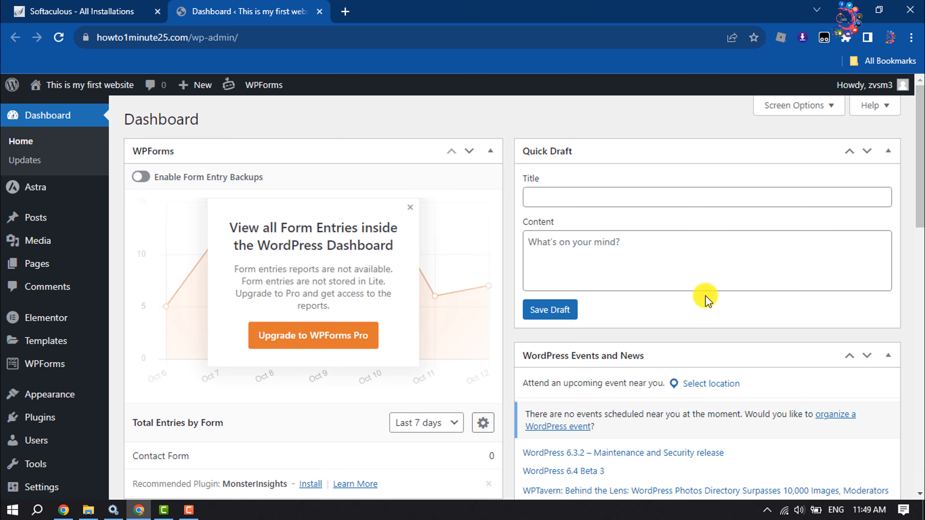
mouse_move(711, 301)
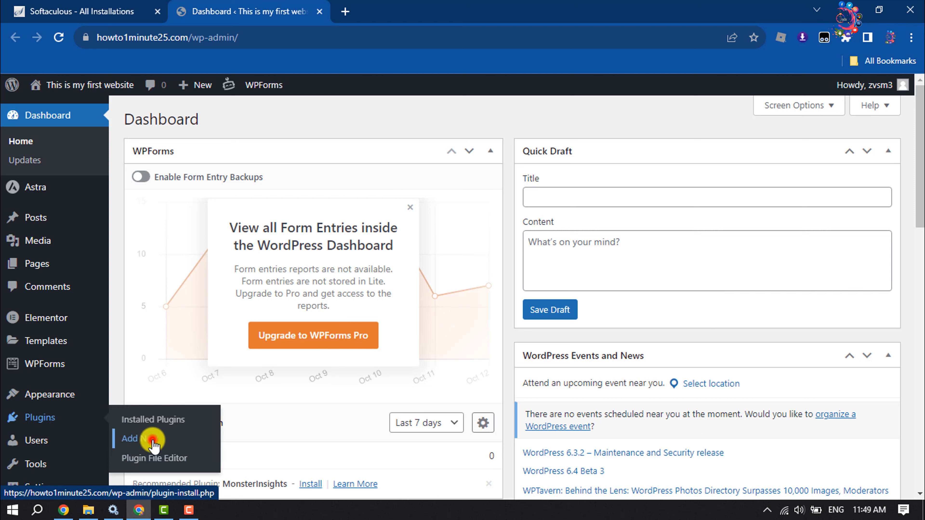
Find WP Encryption in the "ssl" plugin search results, install it and activate it
click(129, 439)
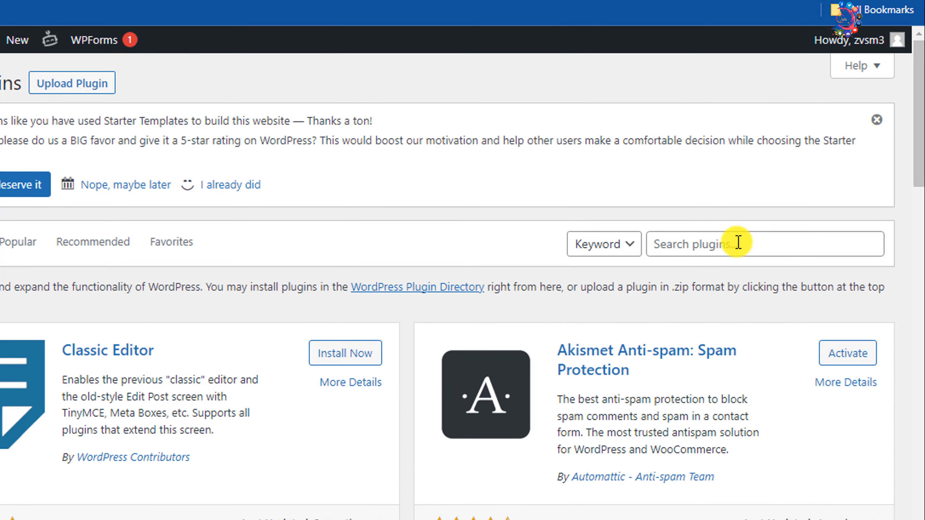
click(762, 244)
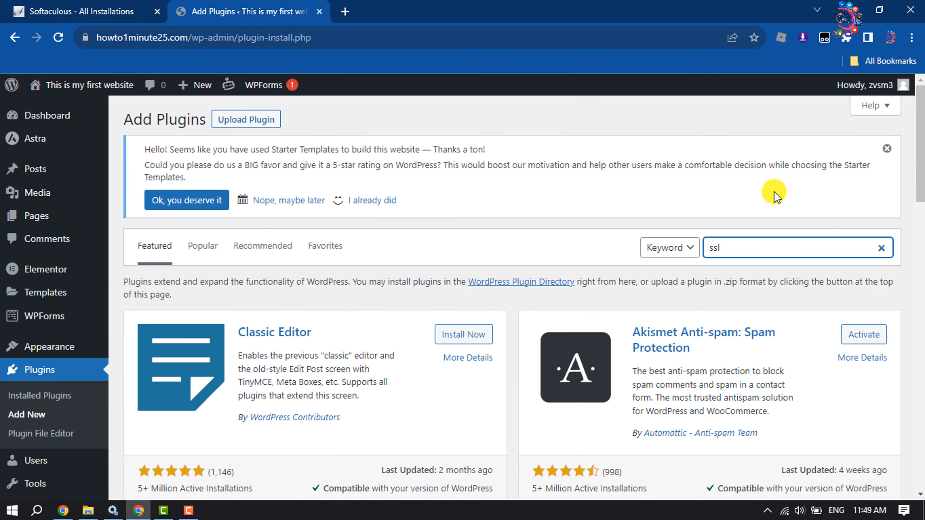
key(Enter)
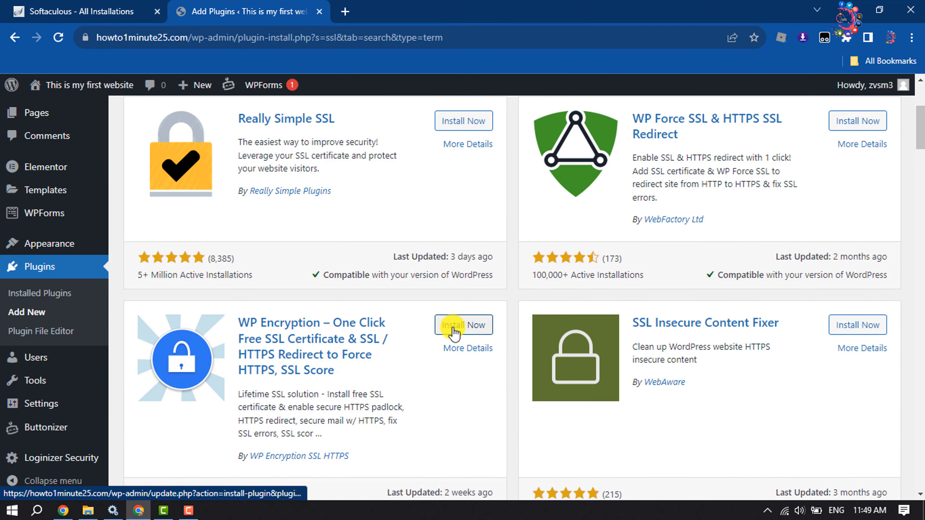
click(464, 324)
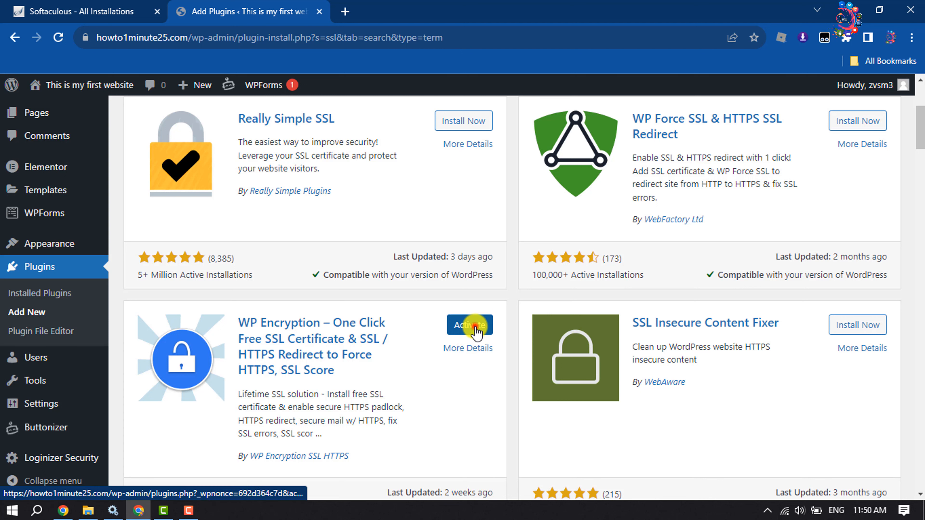
click(470, 325)
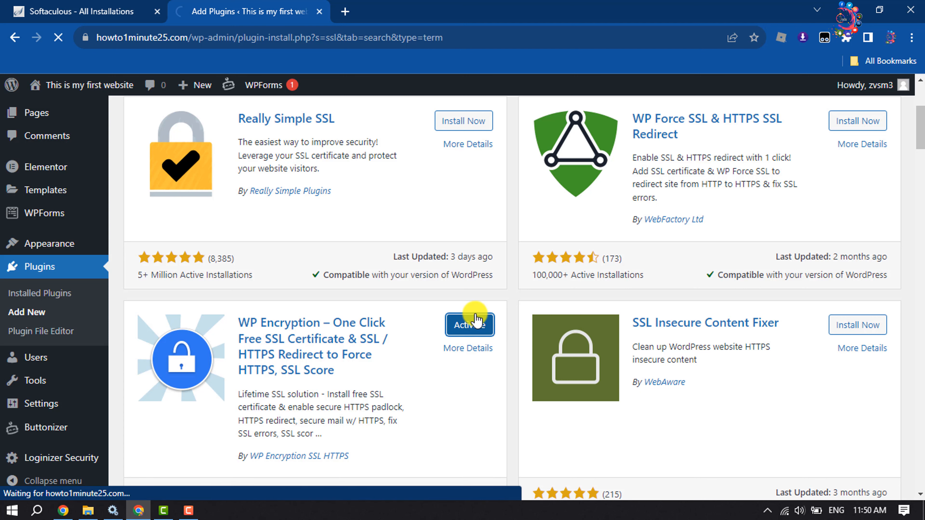
Skip the WP Encryption update-notifications opt-in prompt
click(469, 324)
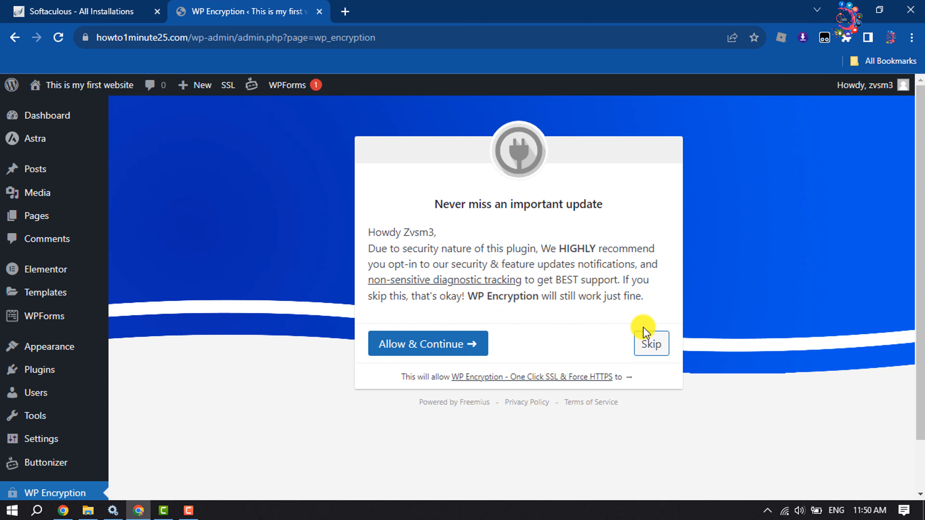
click(651, 344)
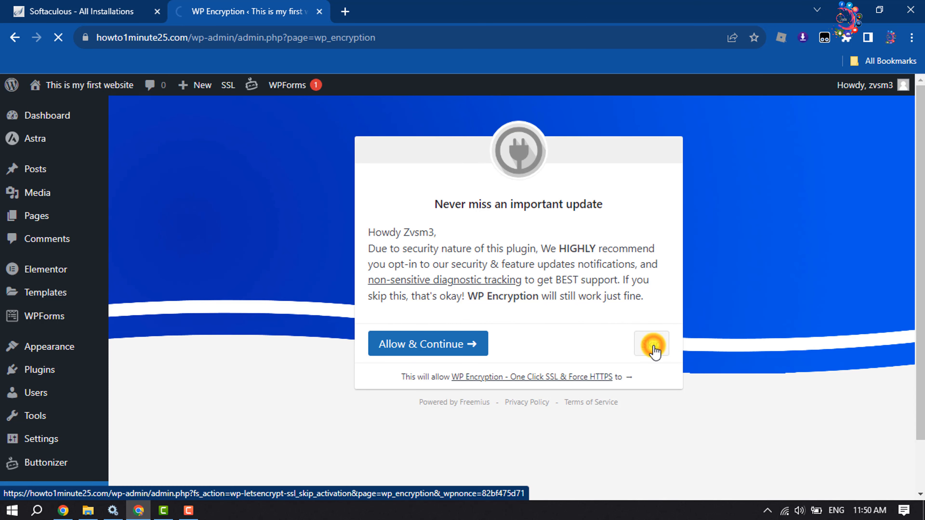
click(651, 344)
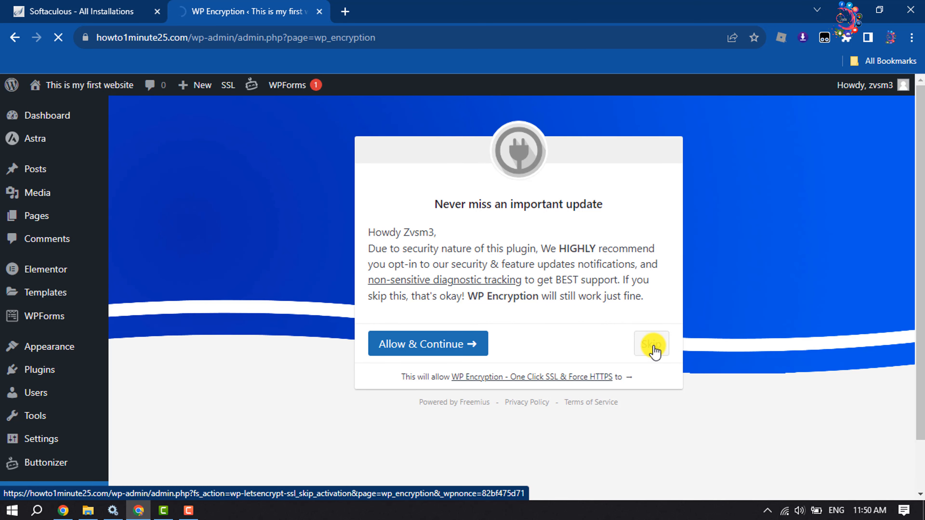
click(651, 343)
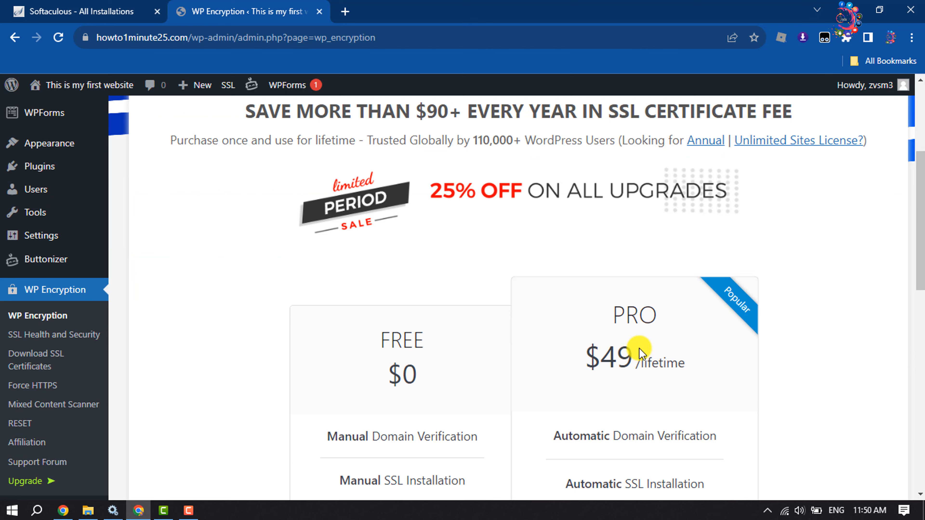
Choose the FREE plan from the Free/Pro pricing comparison
scroll(down, 3)
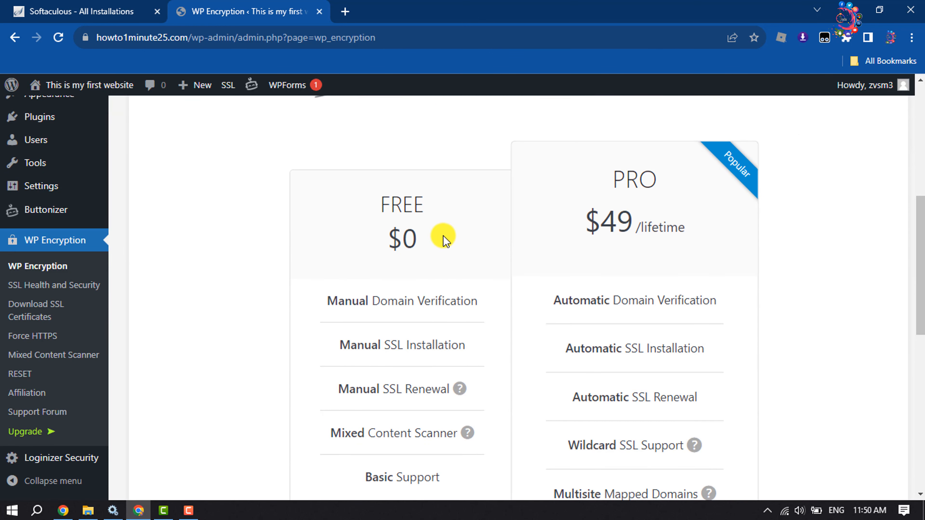
scroll(down, 3)
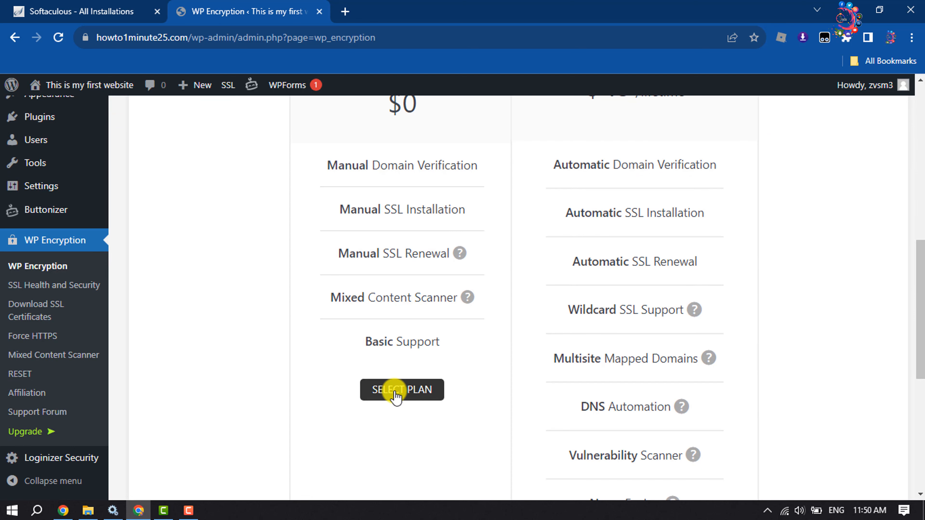
click(402, 389)
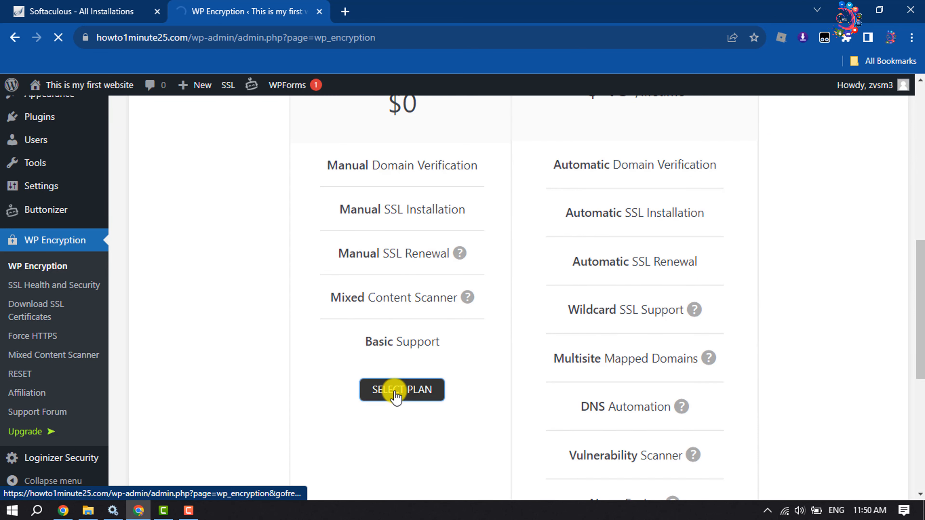
Enter email 'testhowto1min', cover www & non-www, and accept both terms of service
click(402, 390)
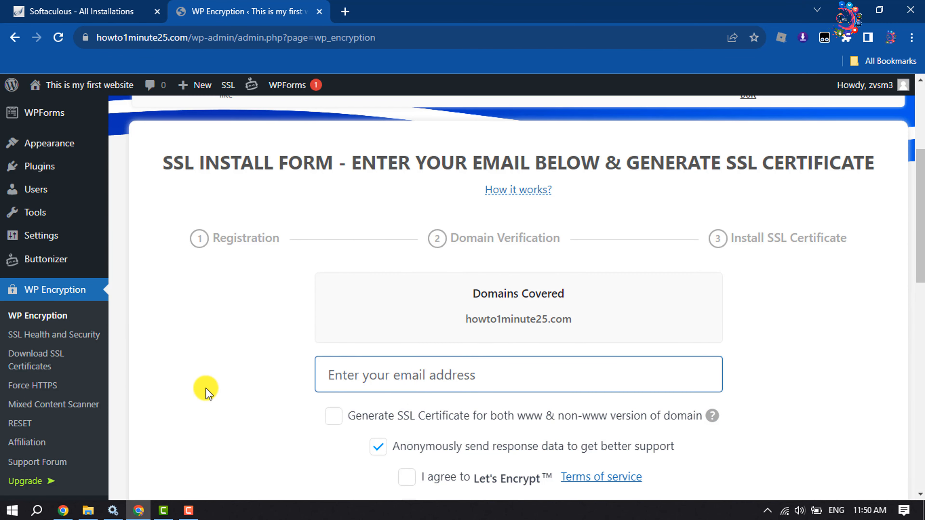
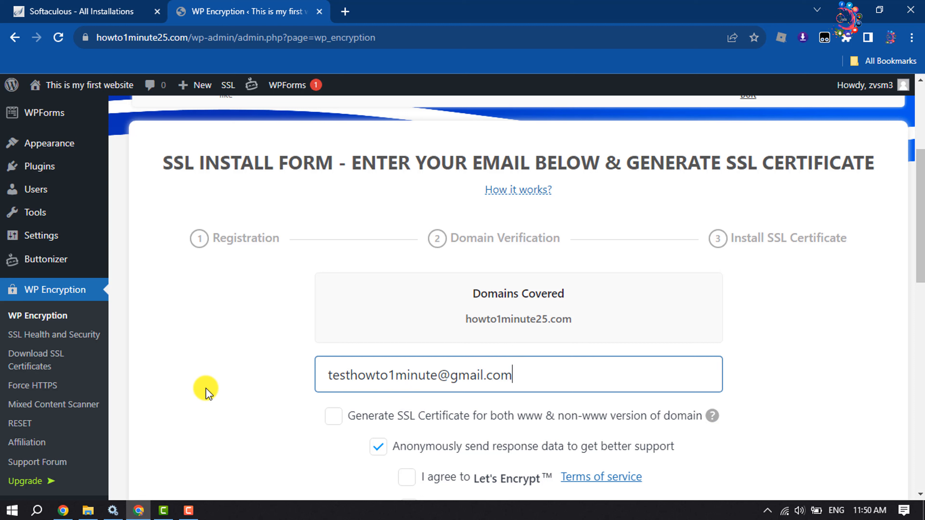
mouse_move(207, 387)
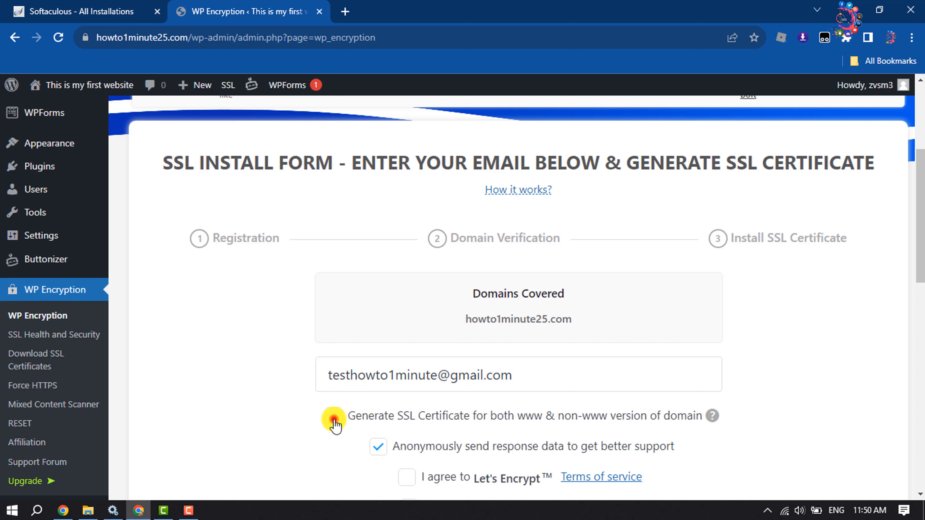
click(334, 424)
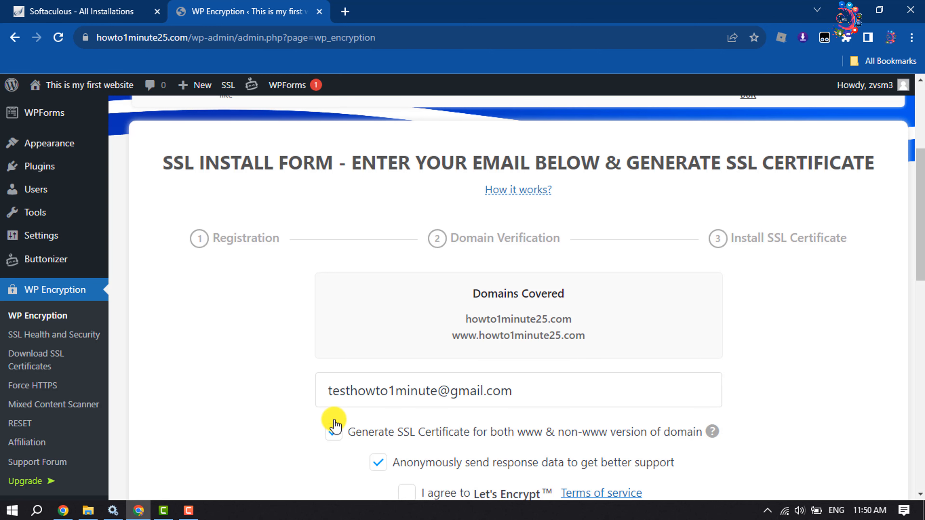
click(333, 428)
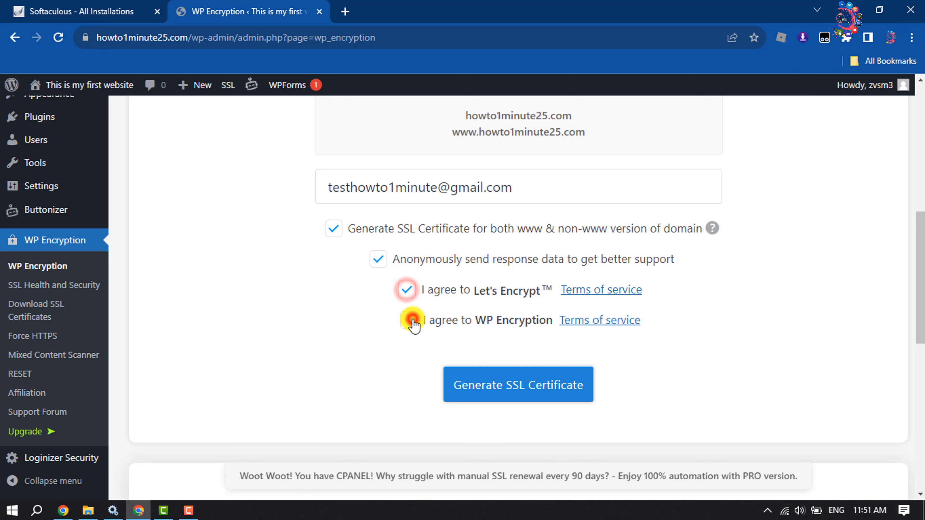
click(408, 320)
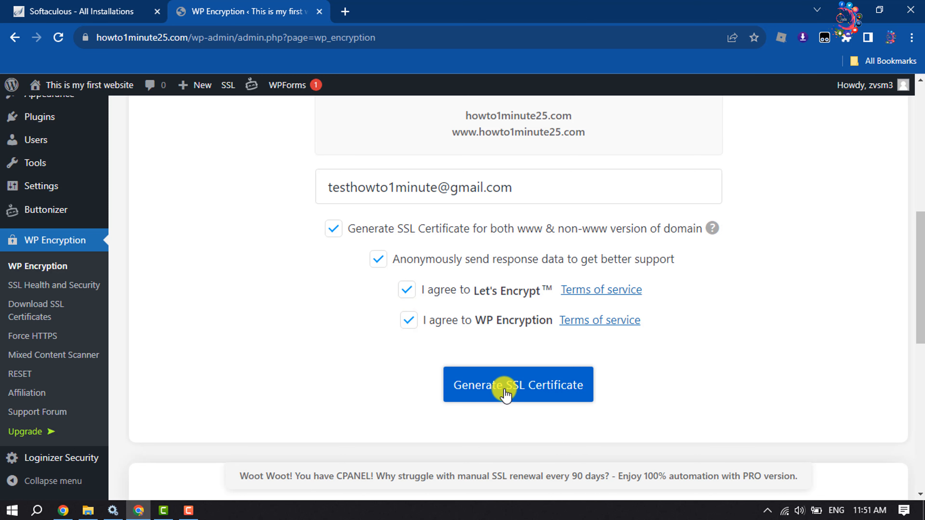
Start generating the SSL certificate with WP Encryption
click(518, 385)
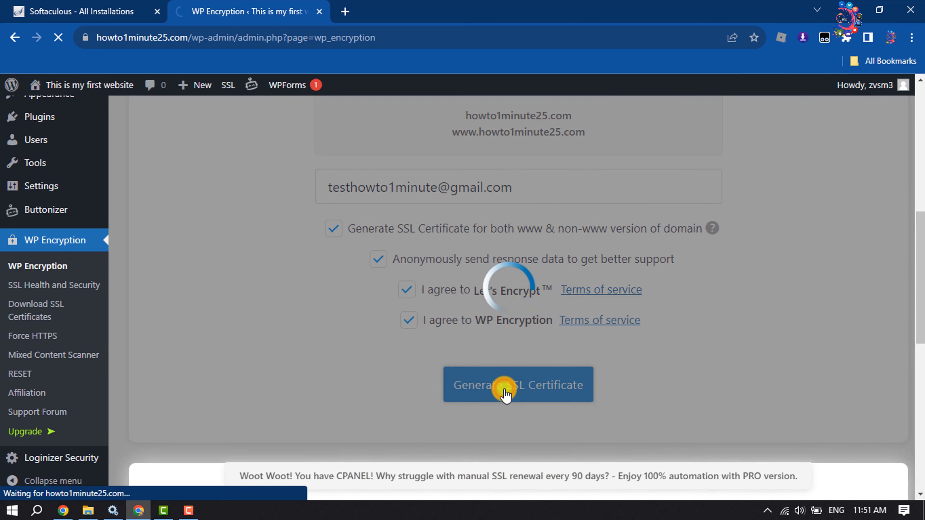
click(518, 384)
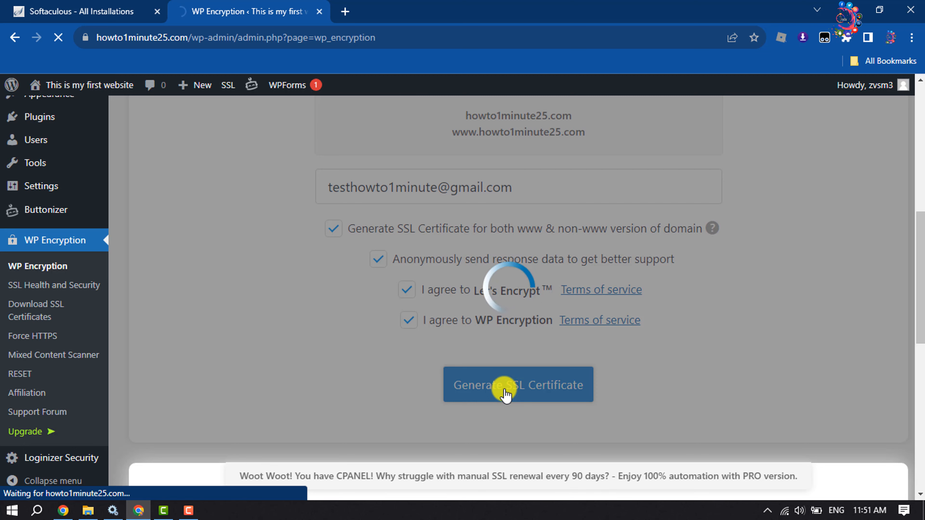
click(518, 384)
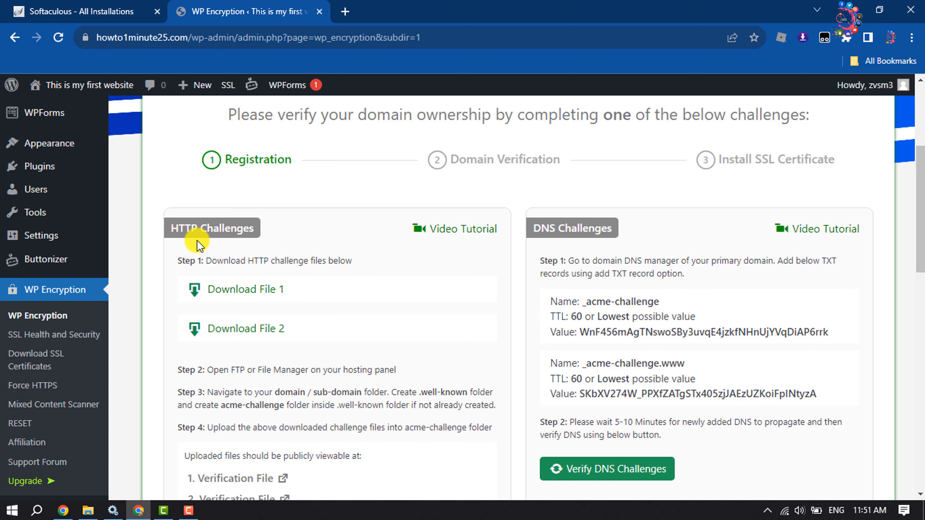
scroll(down, 3)
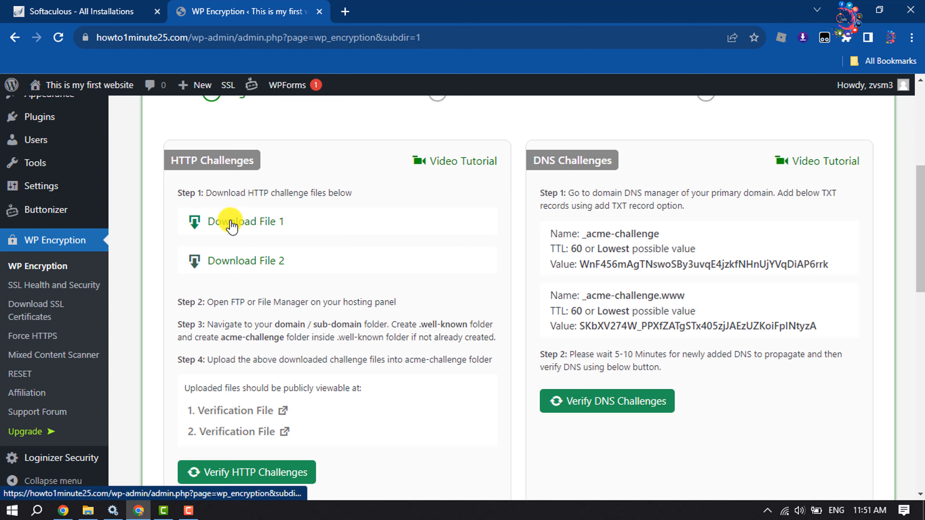
click(244, 222)
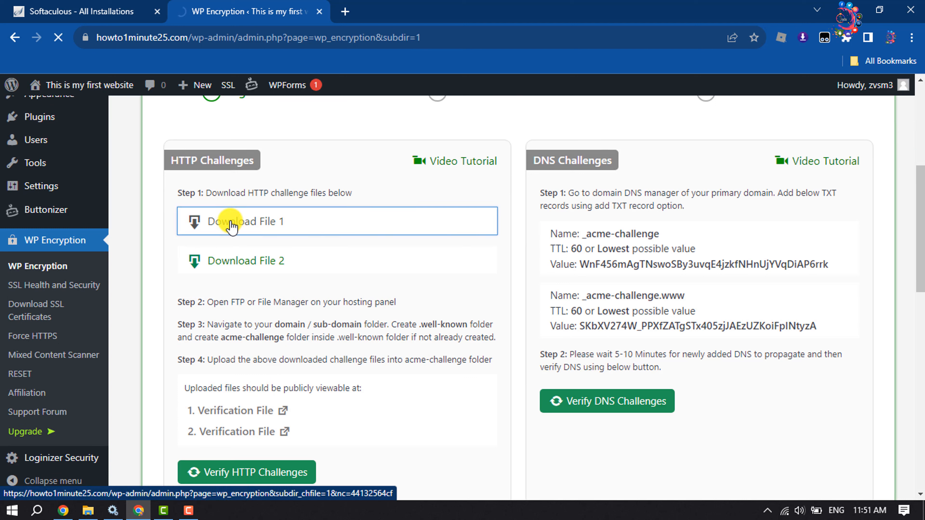
click(231, 222)
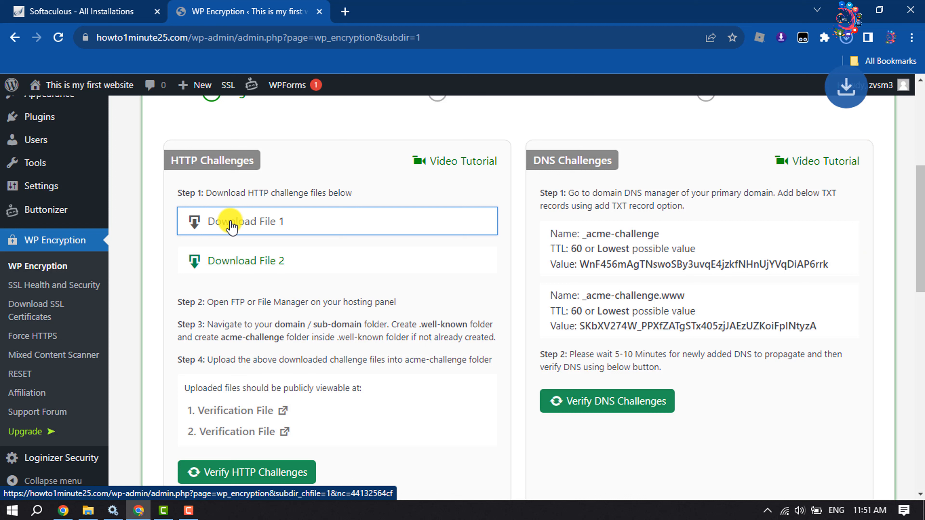
click(248, 260)
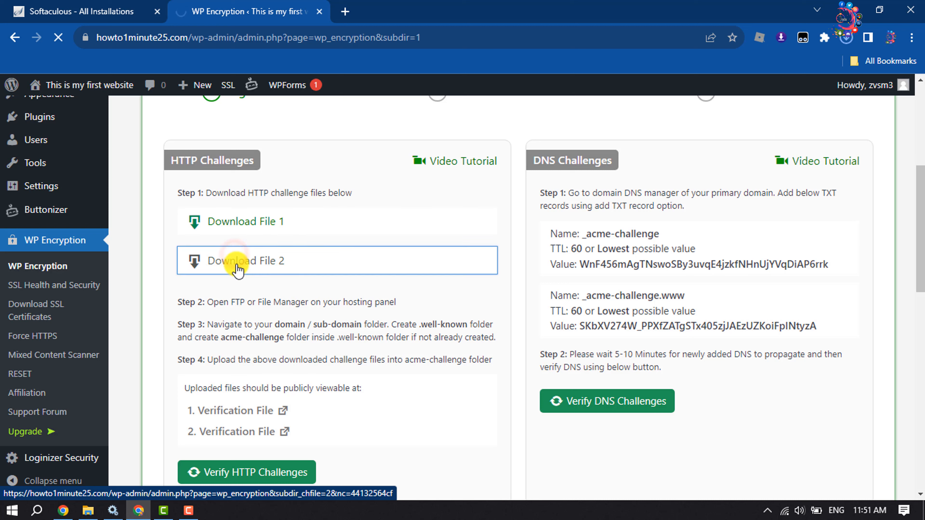
click(245, 260)
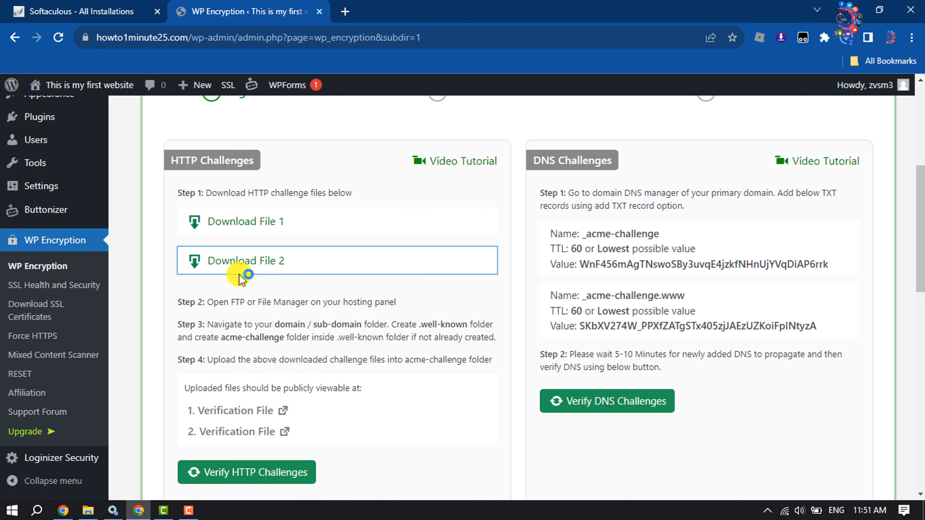
click(245, 260)
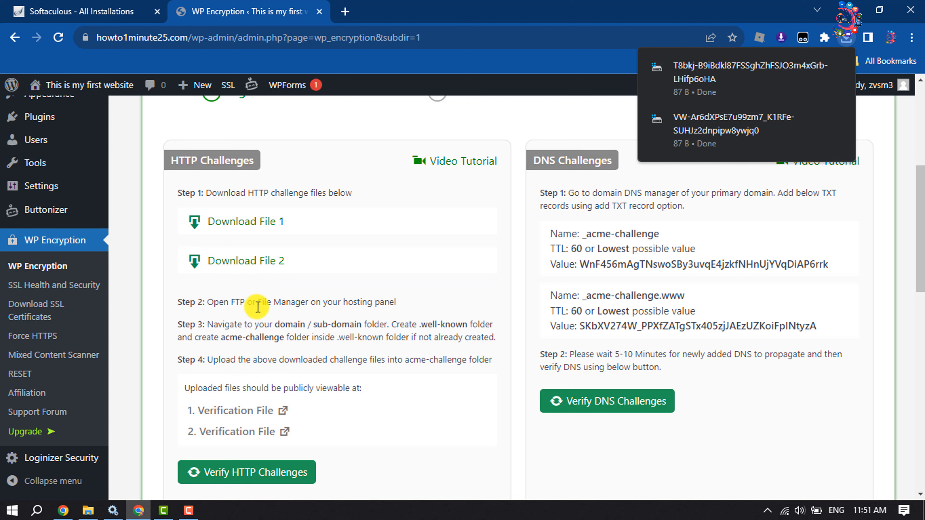
drag(256, 302, 397, 302)
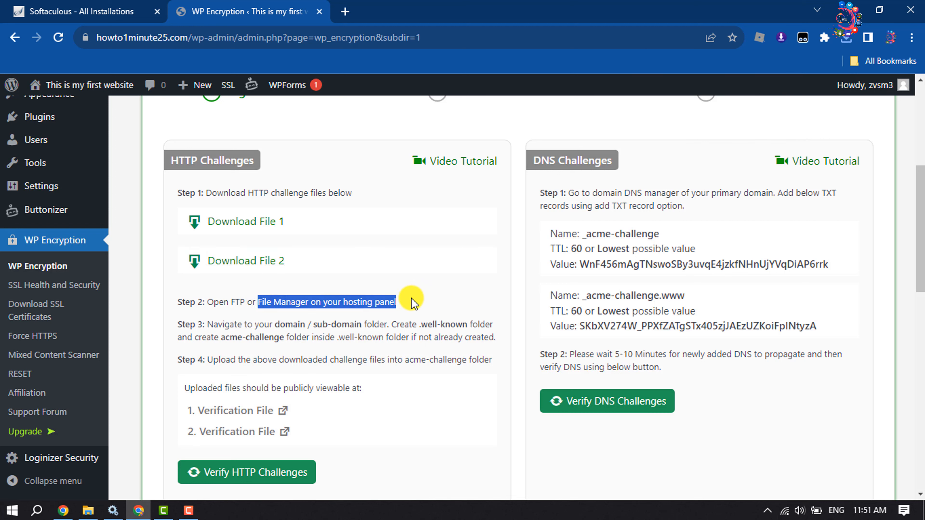
mouse_move(407, 270)
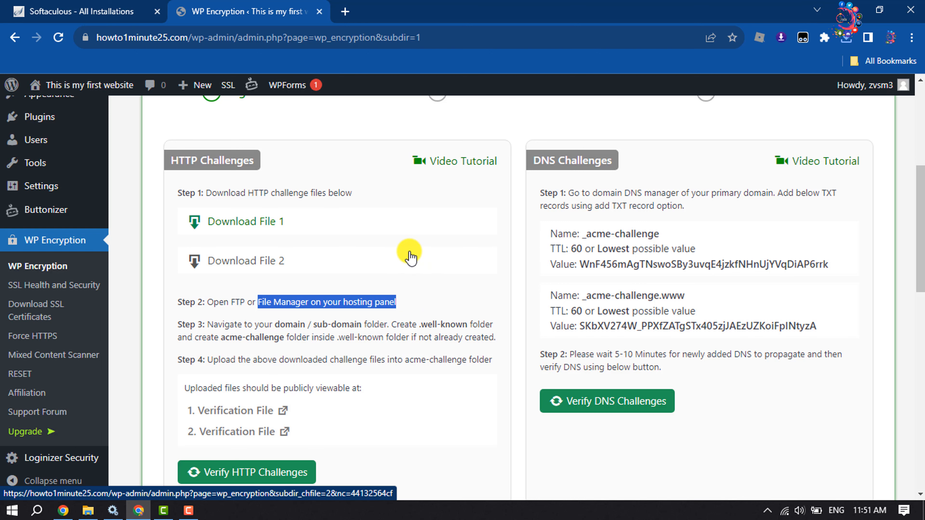
Bring up cPanel in a new tab and launch its File Manager on the home directory
click(506, 11)
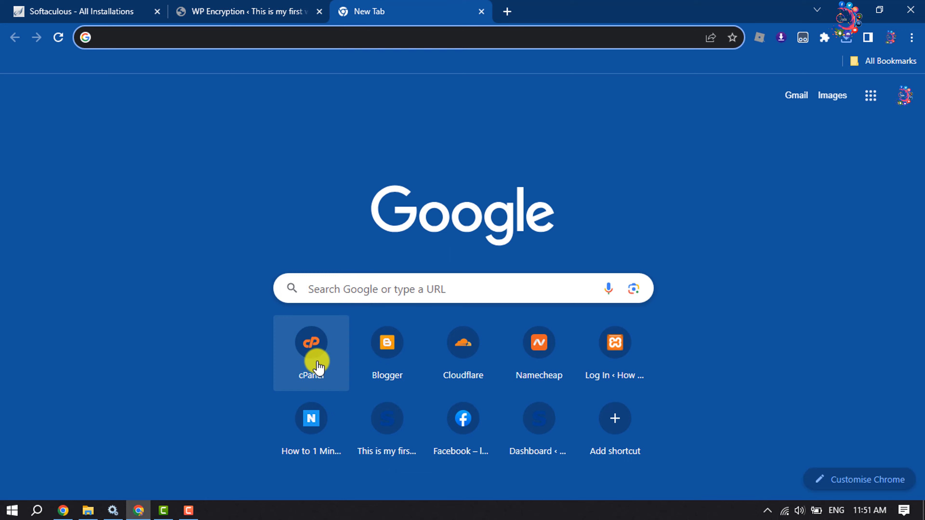
click(311, 342)
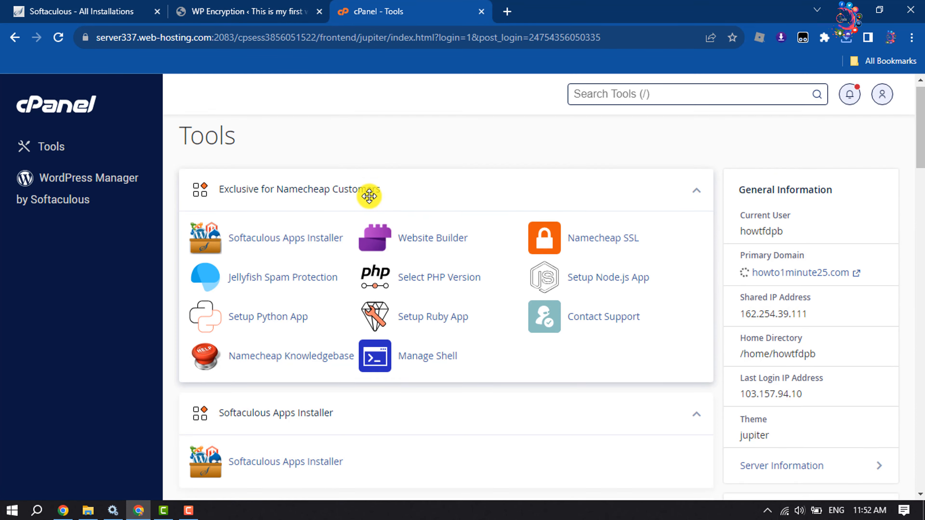
scroll(down, 3)
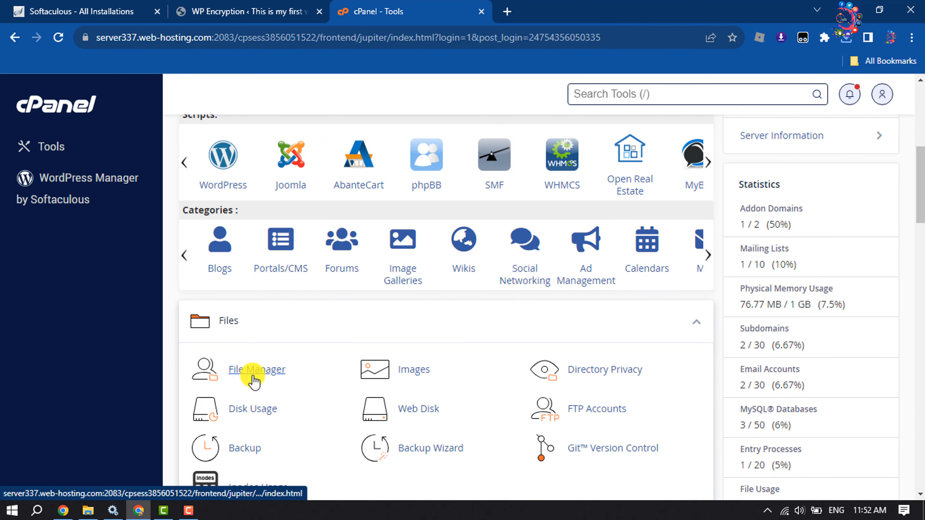
click(257, 370)
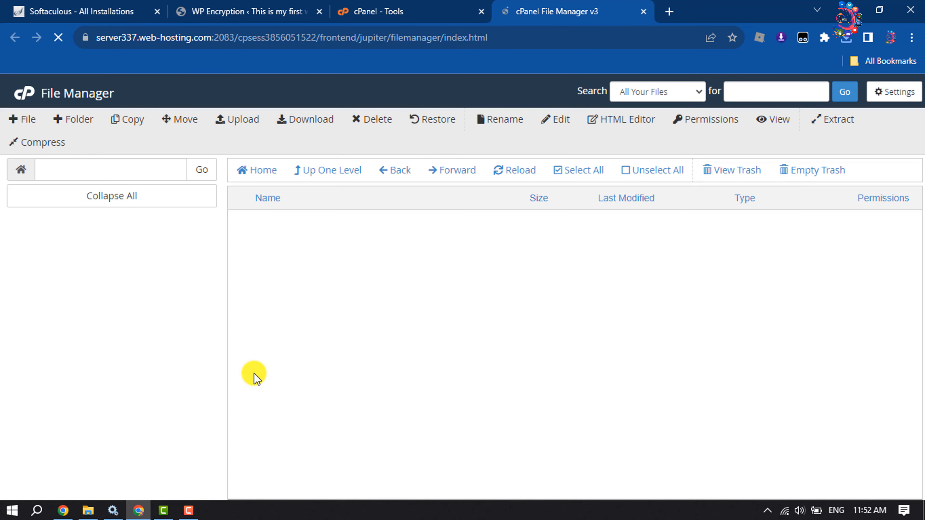
click(242, 11)
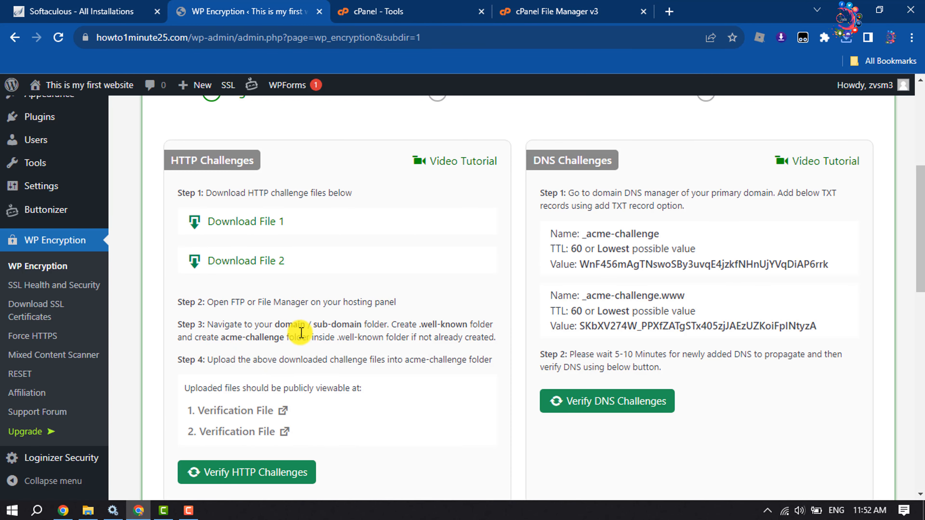
mouse_move(385, 329)
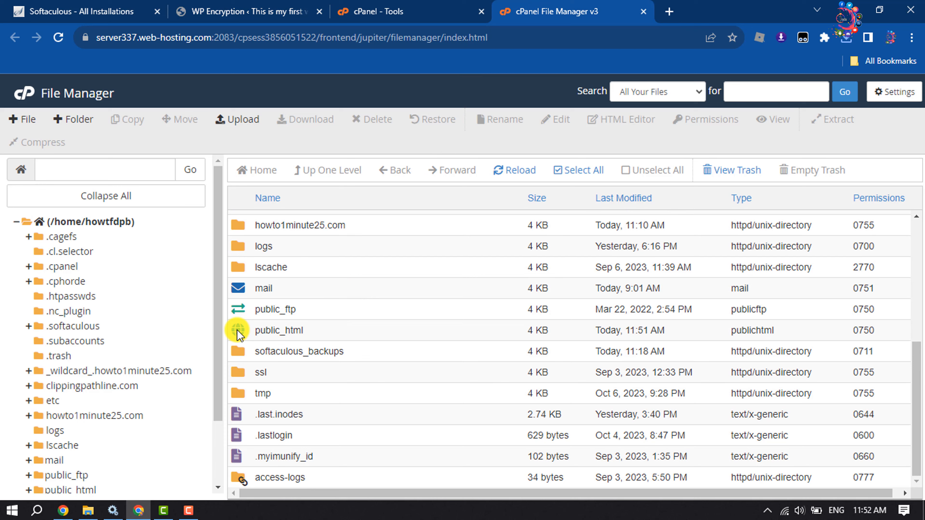
Inside public_html, attempt a '.well-known' folder (already exists) and enter it
double_click(278, 330)
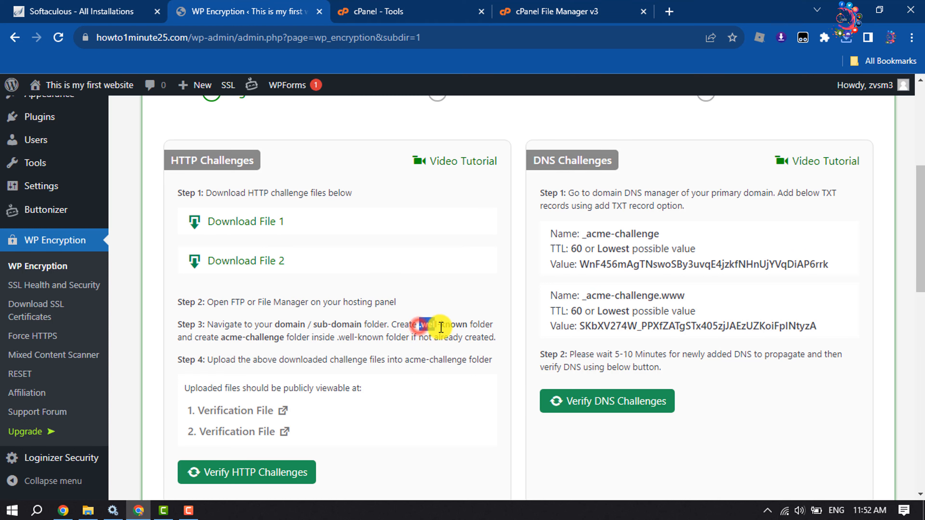
double_click(436, 324)
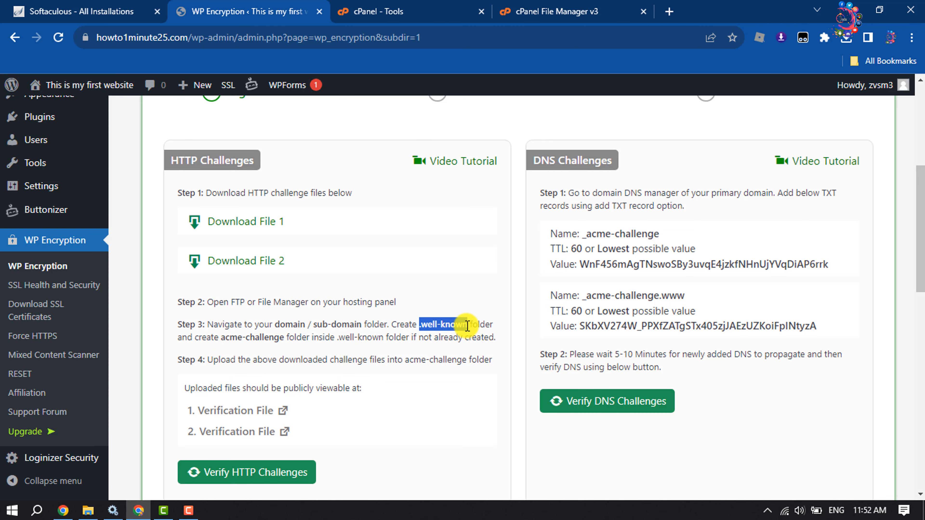
click(73, 119)
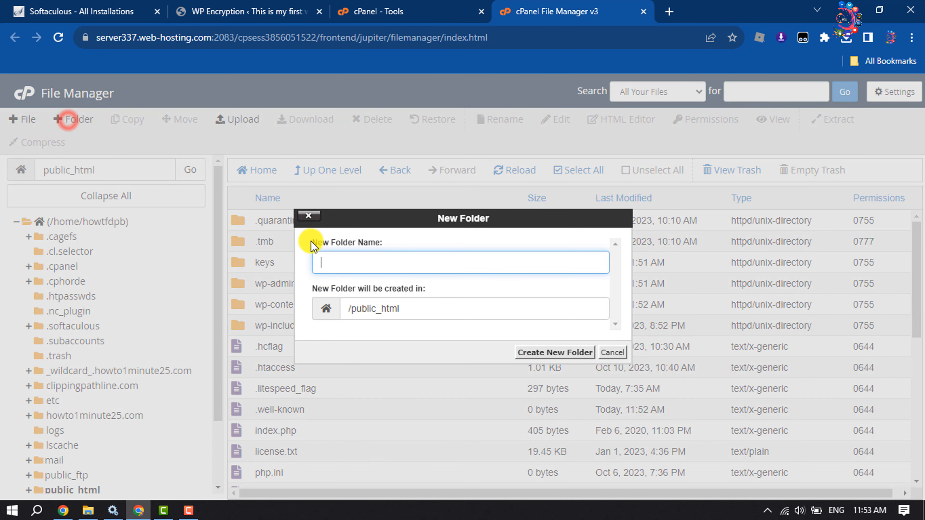
text(.well-known)
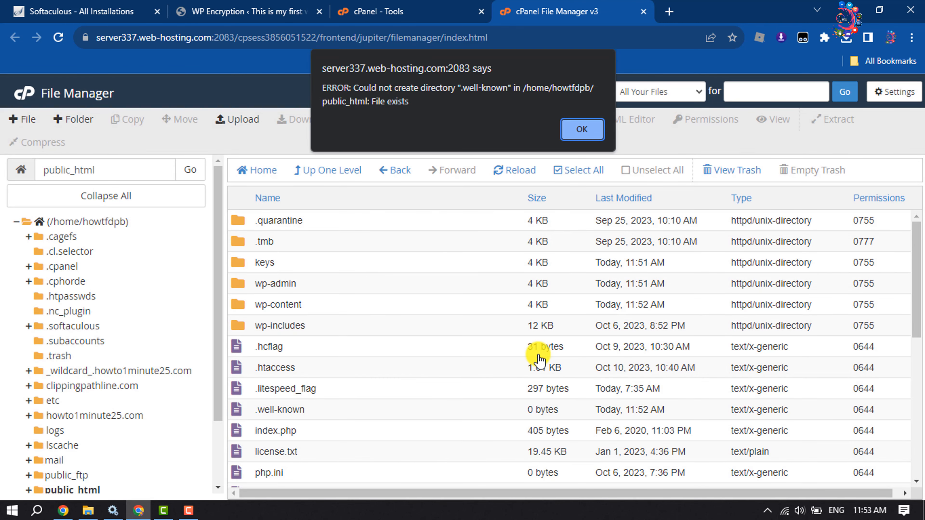
click(581, 129)
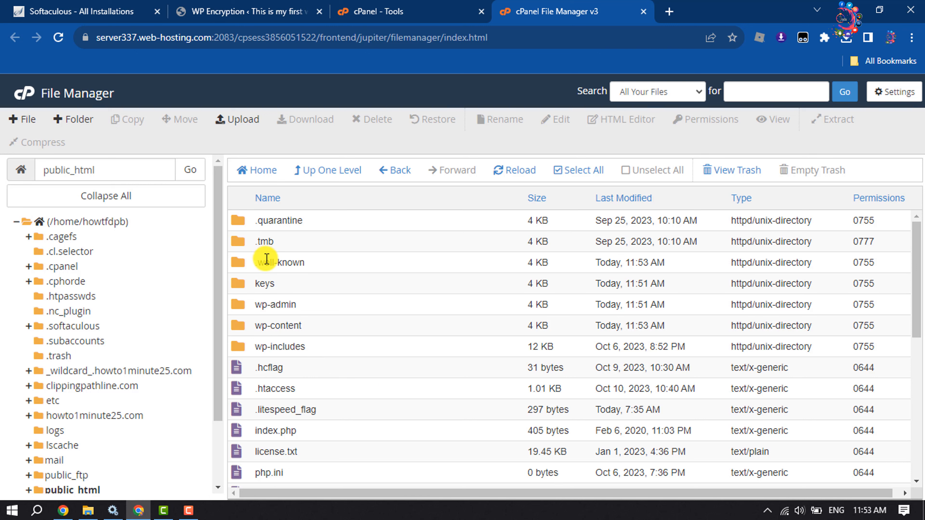
double_click(280, 262)
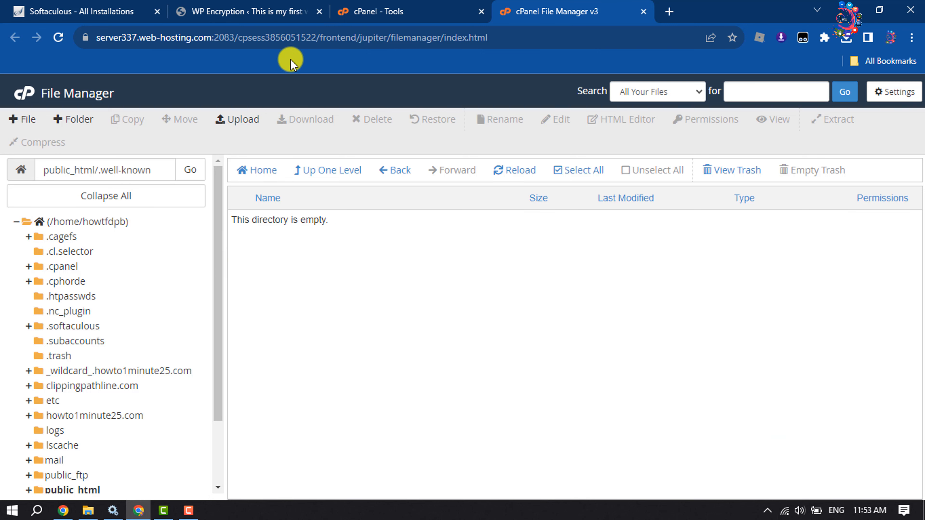
Create an 'acme-challenge' folder inside .well-known, copying the name from WP Encryption
click(241, 11)
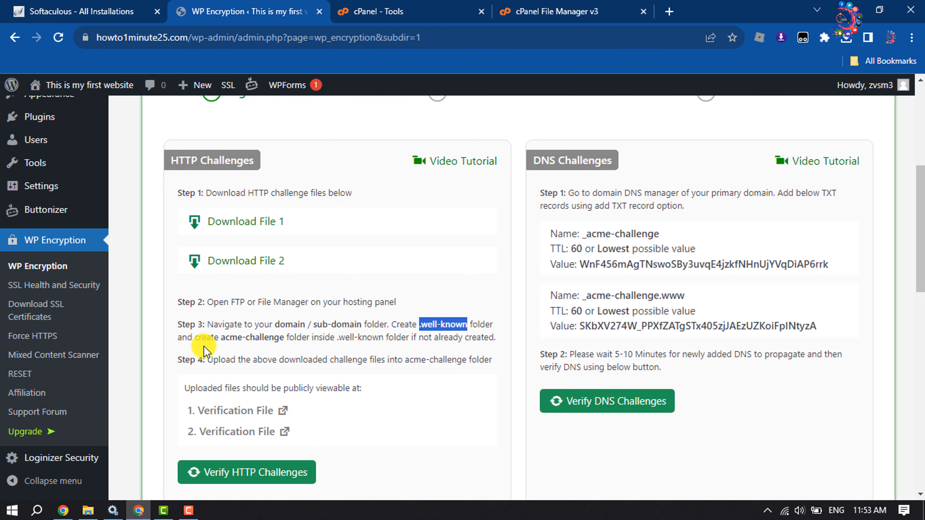
mouse_move(220, 338)
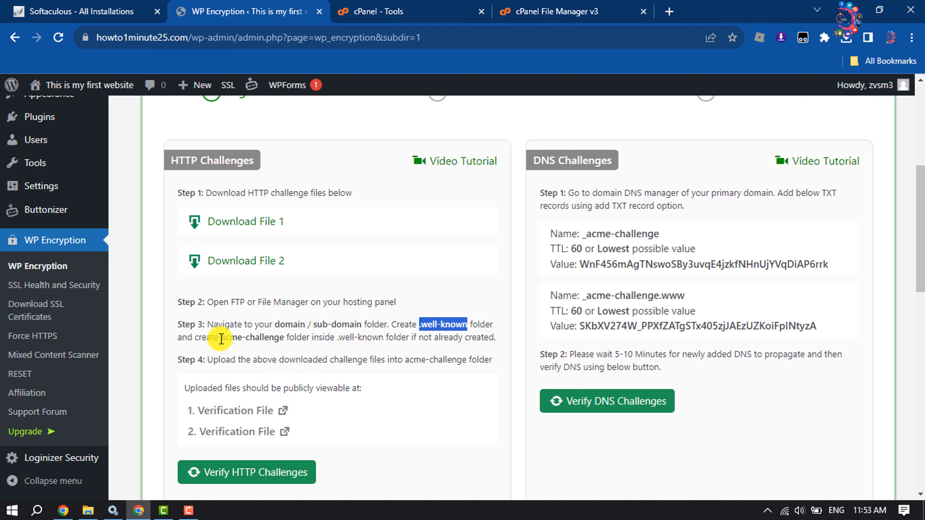
double_click(249, 337)
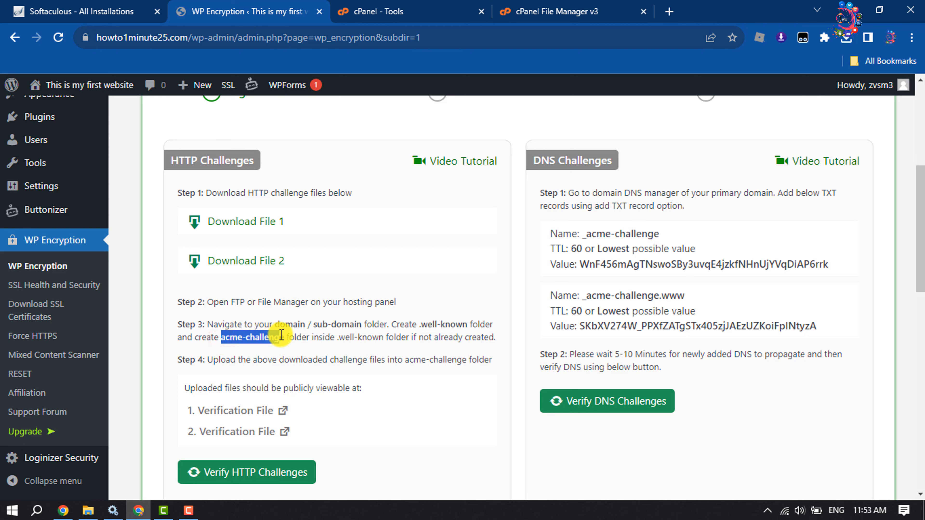
right_click(282, 337)
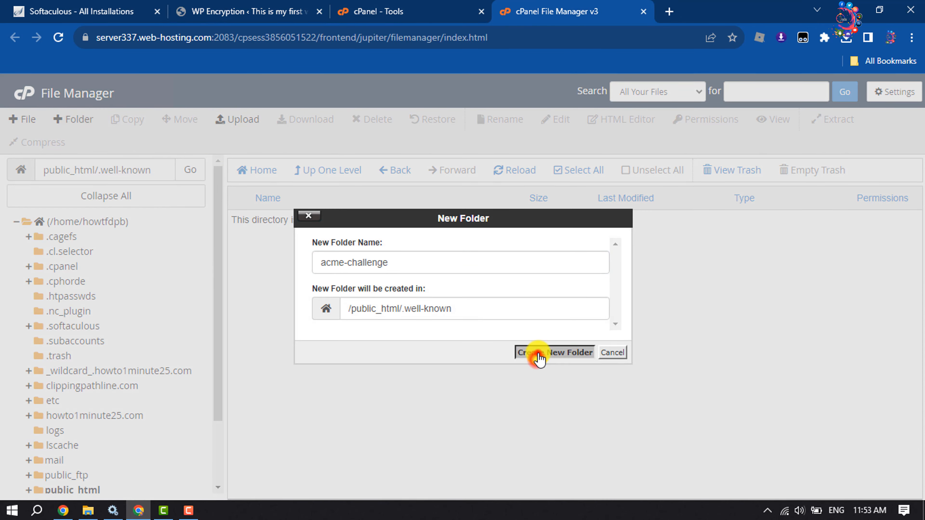
click(553, 353)
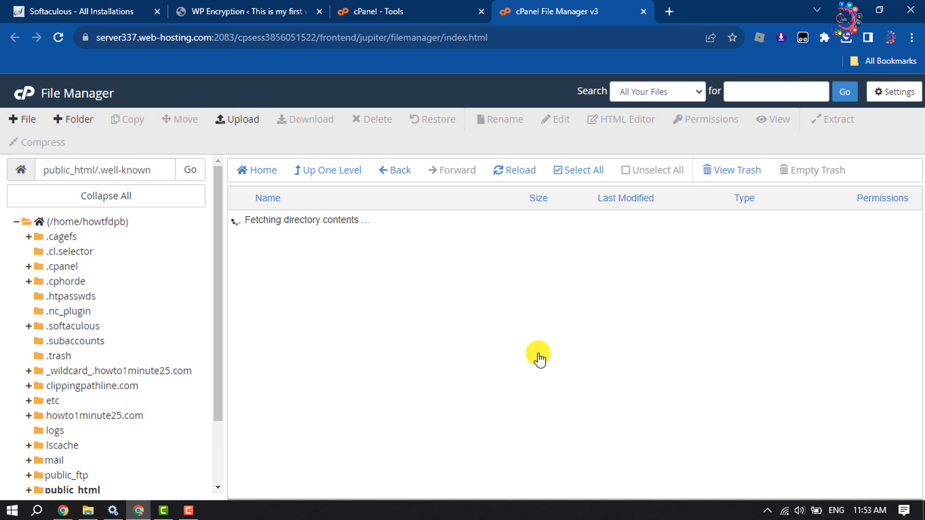
click(242, 11)
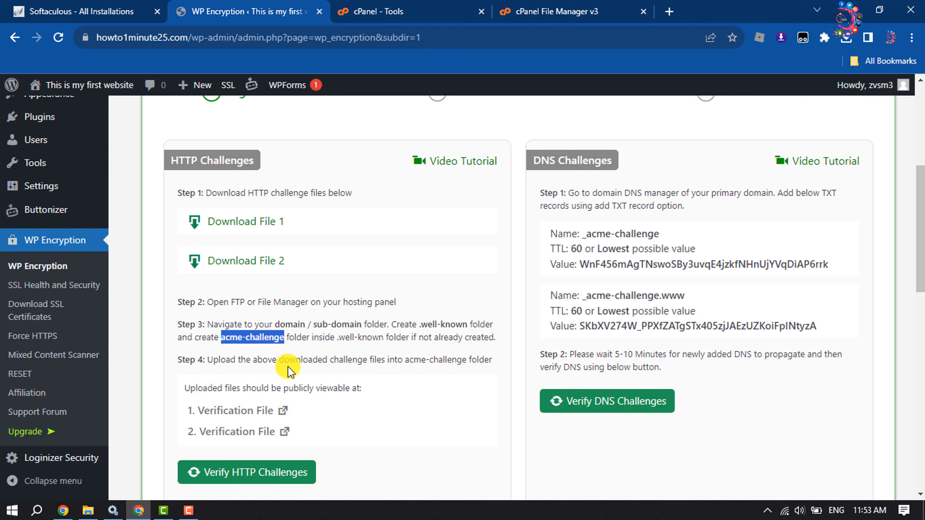
mouse_move(399, 375)
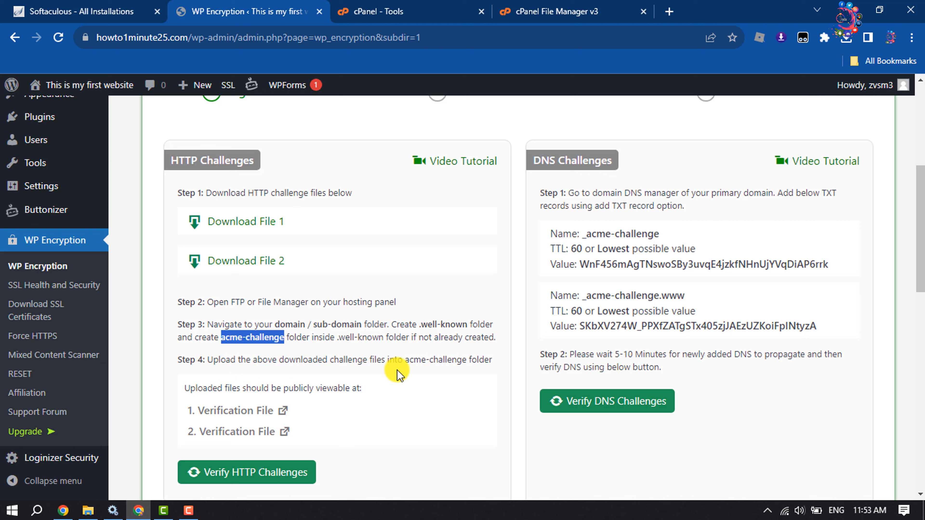
mouse_move(469, 373)
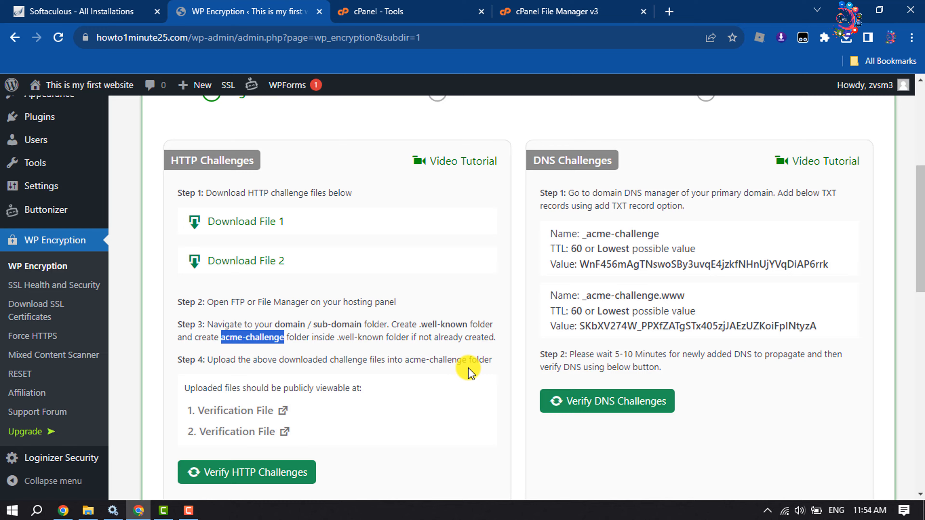
Upload both downloaded HTTP challenge files from Downloads into the acme-challenge folder
click(561, 11)
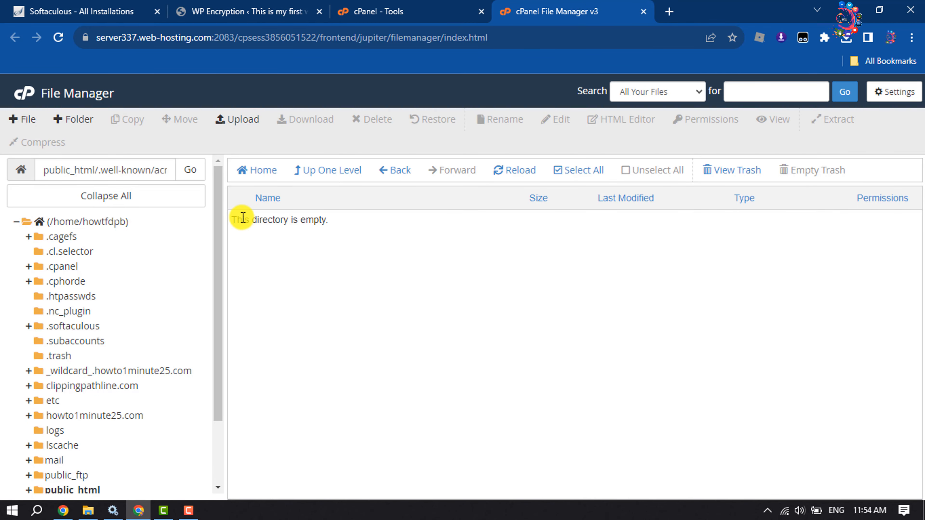
click(236, 119)
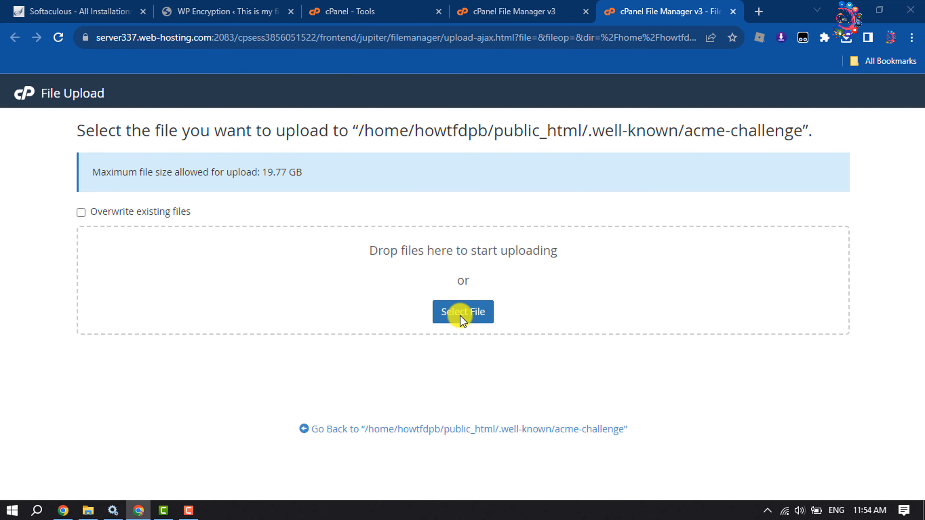
click(463, 311)
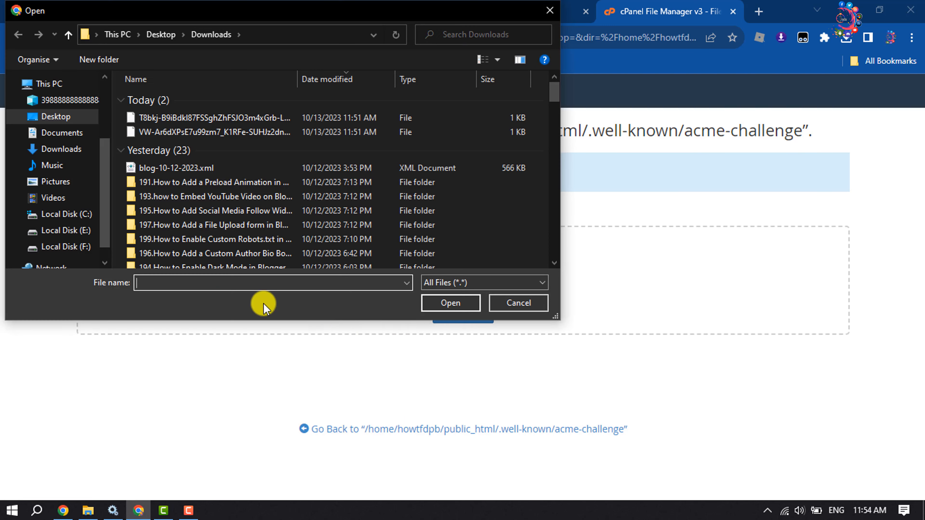
click(483, 59)
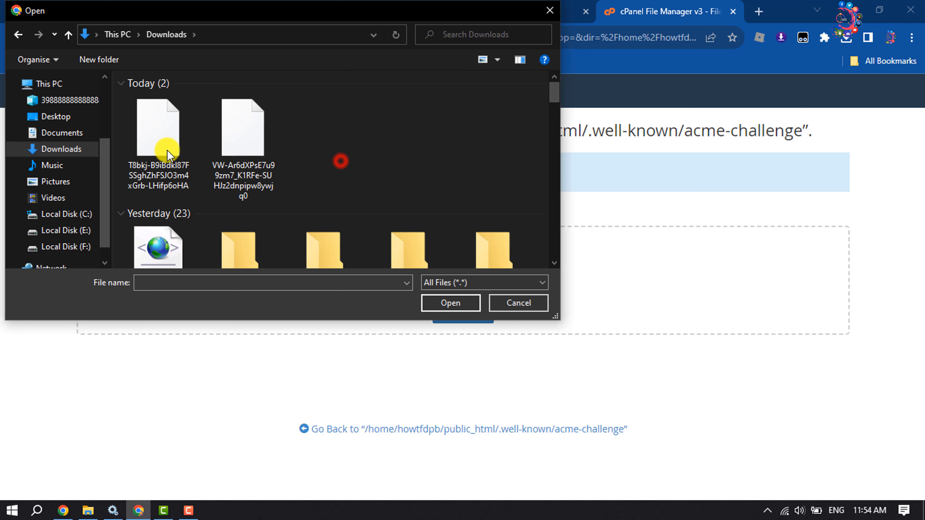
click(242, 127)
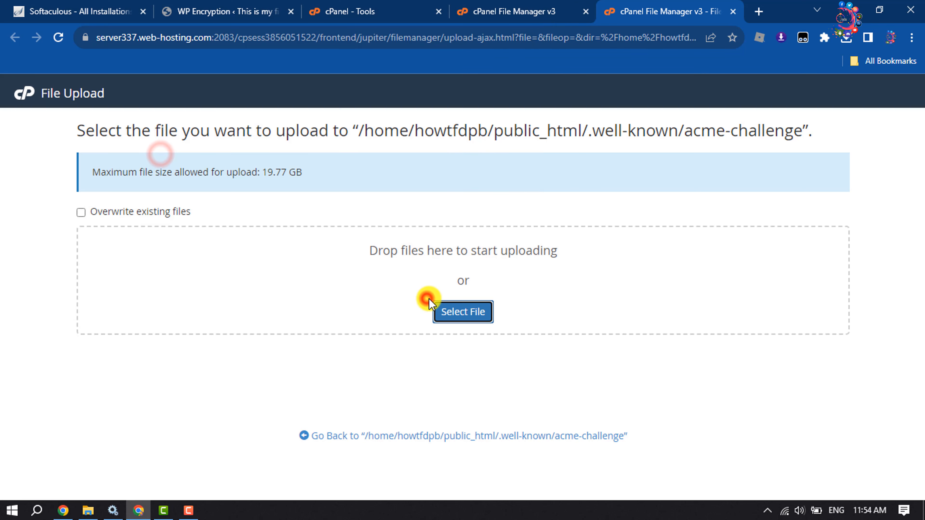
click(463, 312)
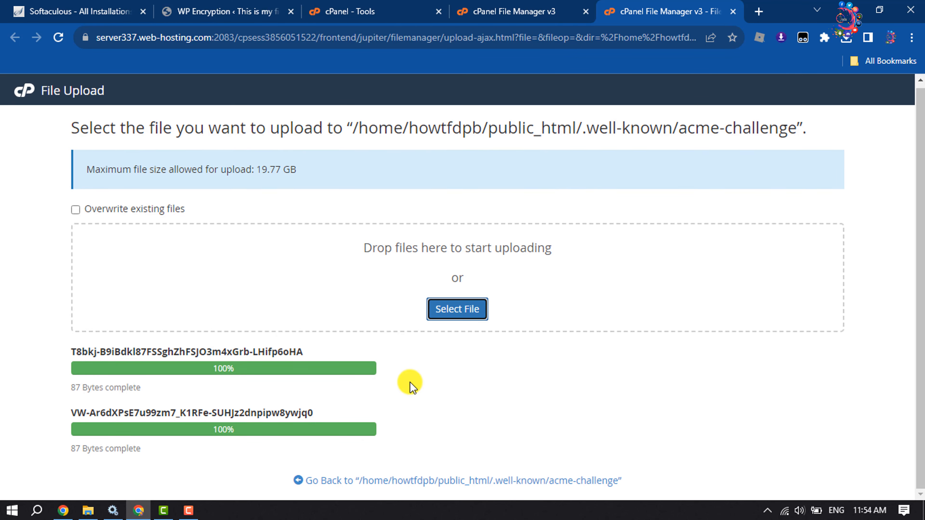
mouse_move(351, 486)
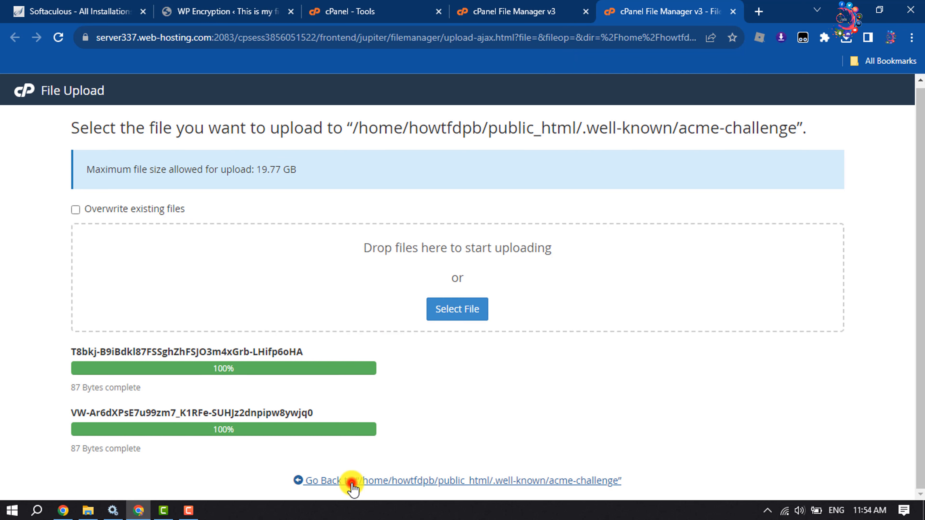
click(322, 480)
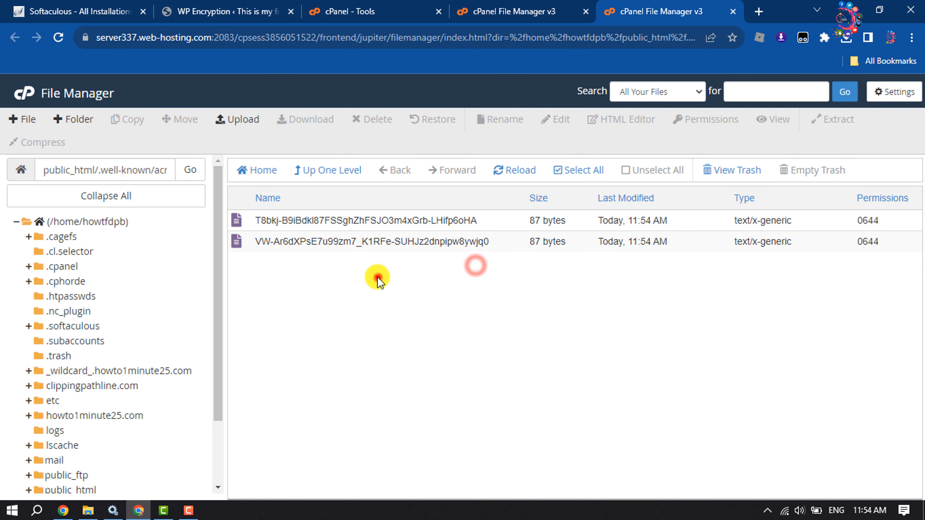
Verify the HTTP challenges in WP Encryption so the SSL certificate is generated
click(224, 11)
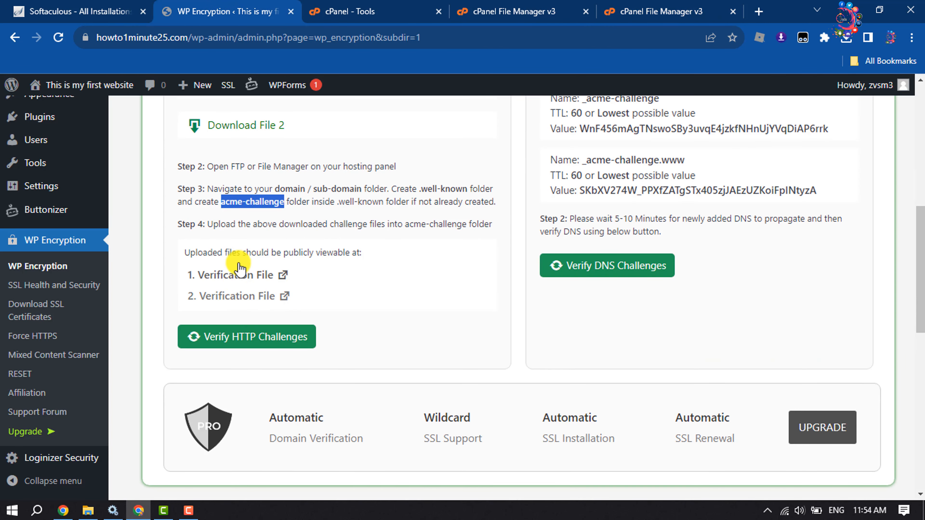
mouse_move(350, 264)
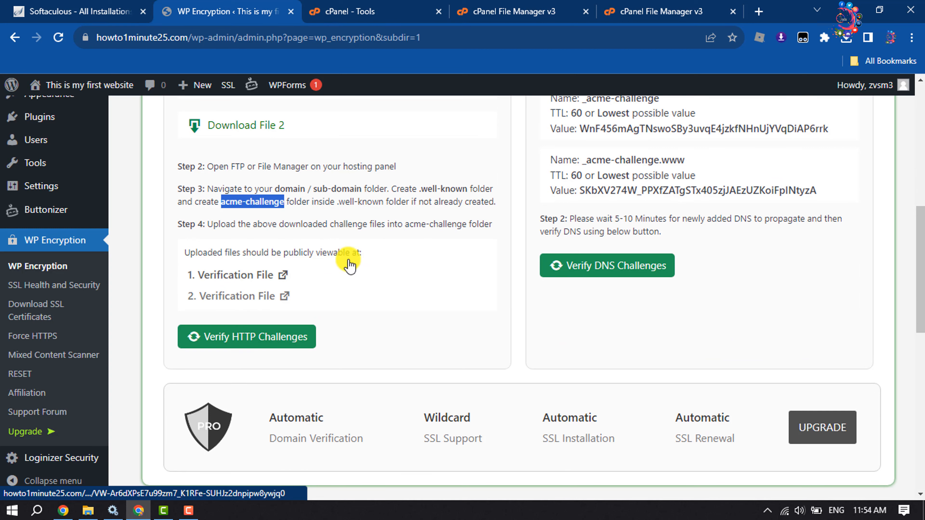
click(235, 275)
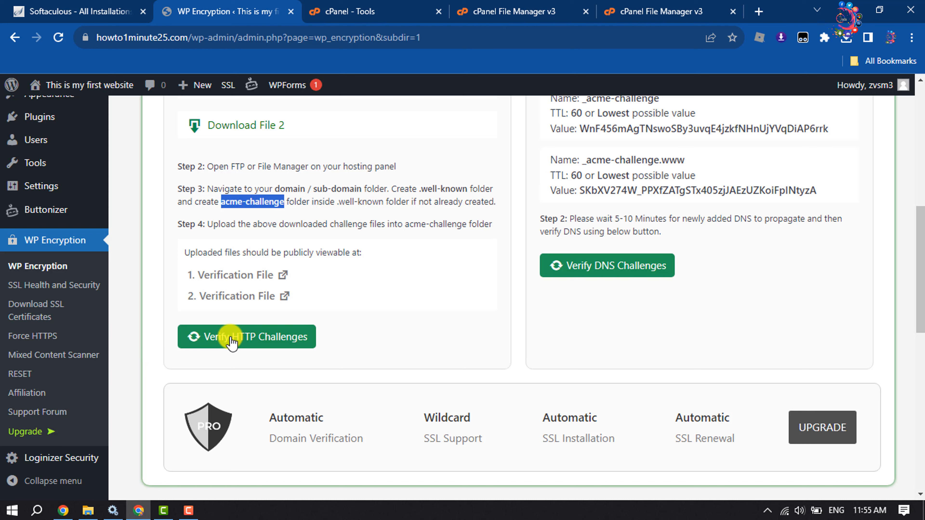
click(246, 336)
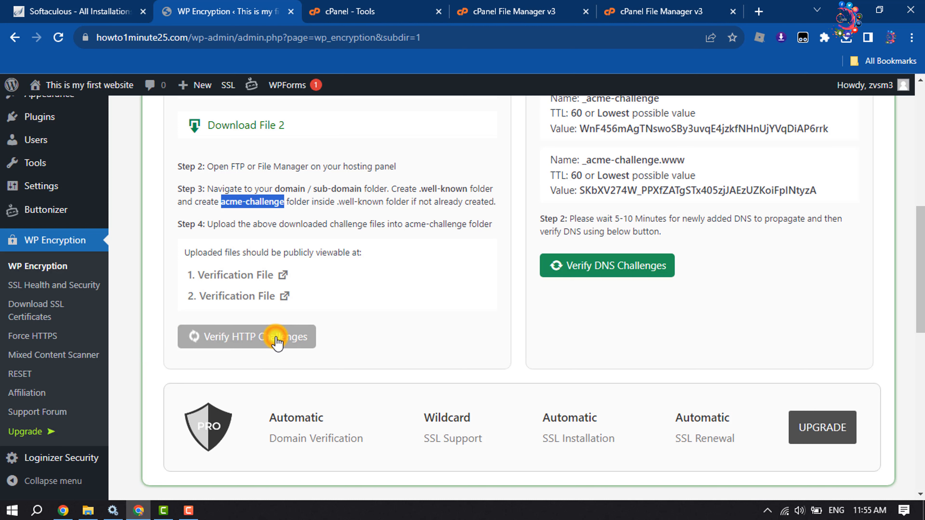
click(246, 336)
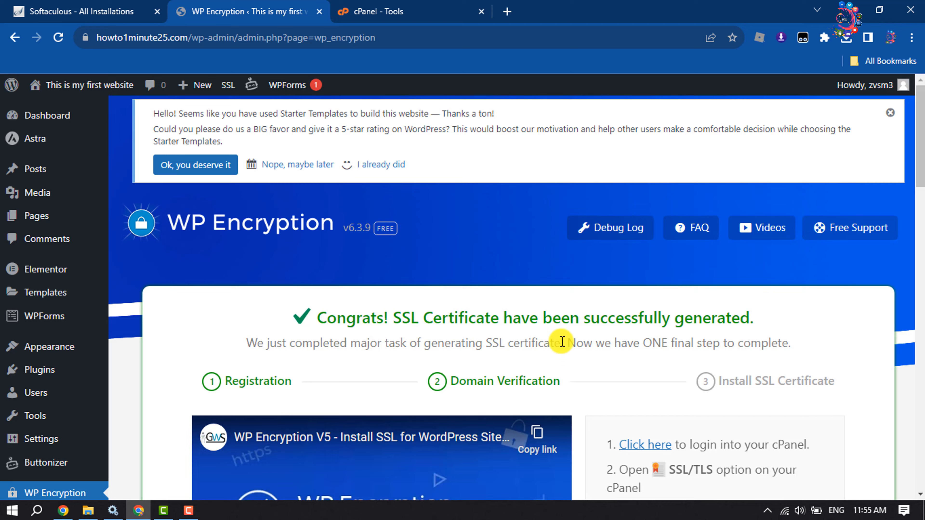
Reach cPanel's SSL/TLS Manage SSL sites form and choose the wildcard howto1minute25.com domain
scroll(down, 3)
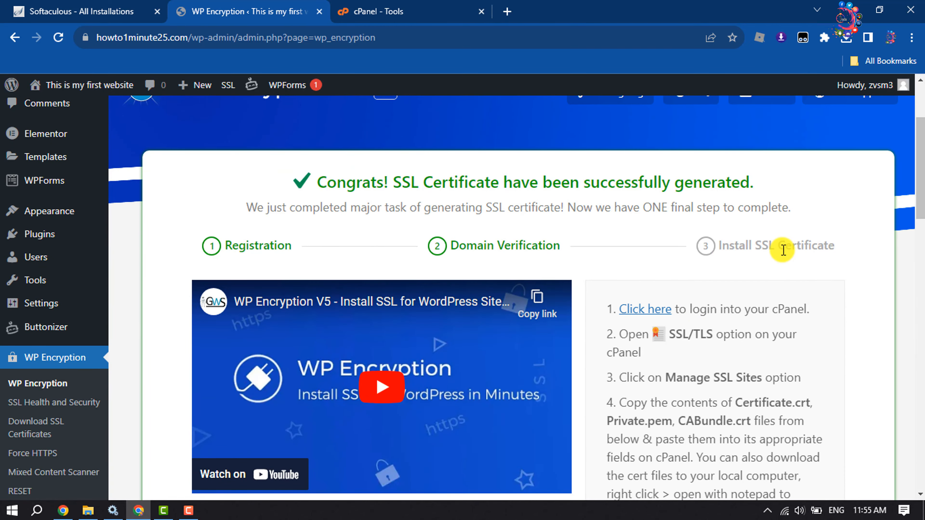
mouse_move(481, 141)
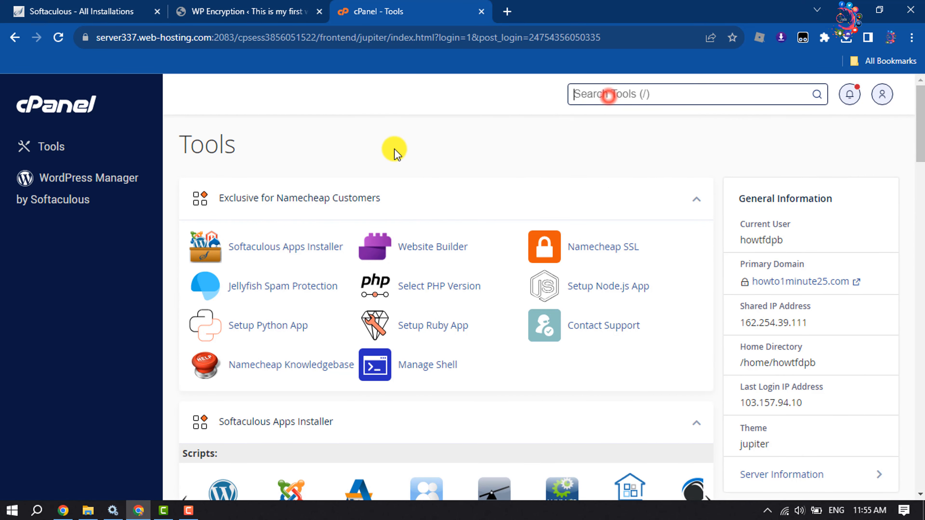
text(ssl)
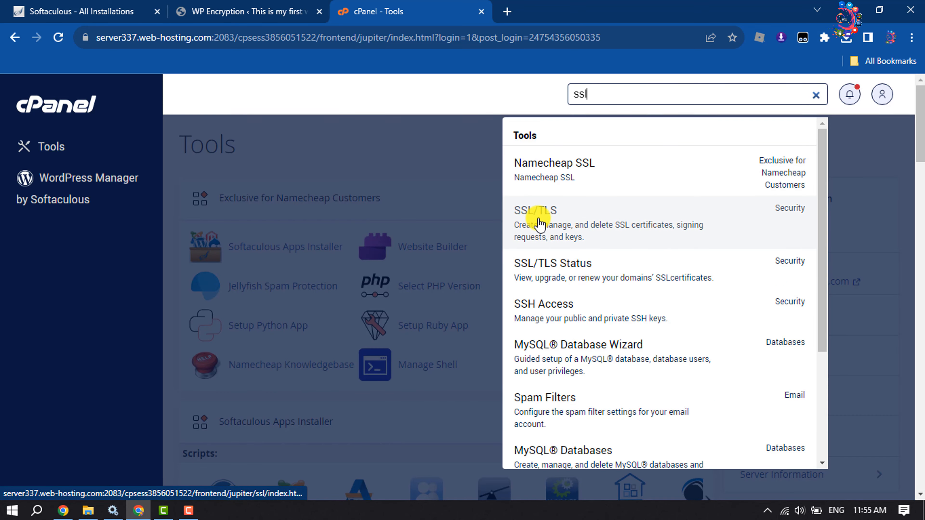
click(534, 210)
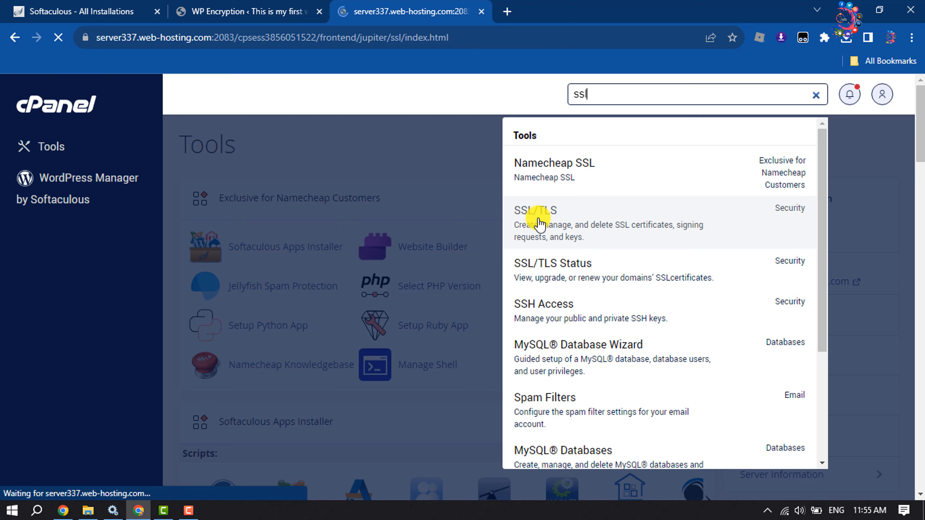
click(534, 210)
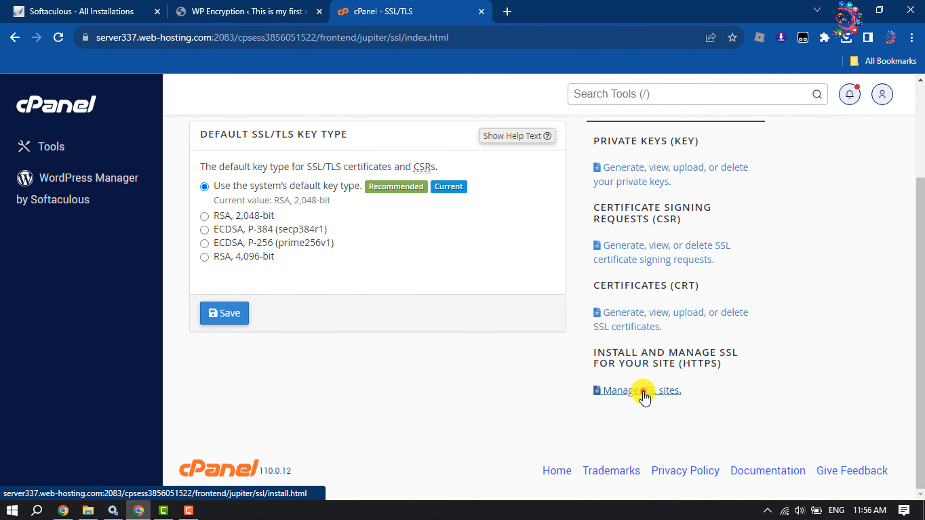
click(639, 391)
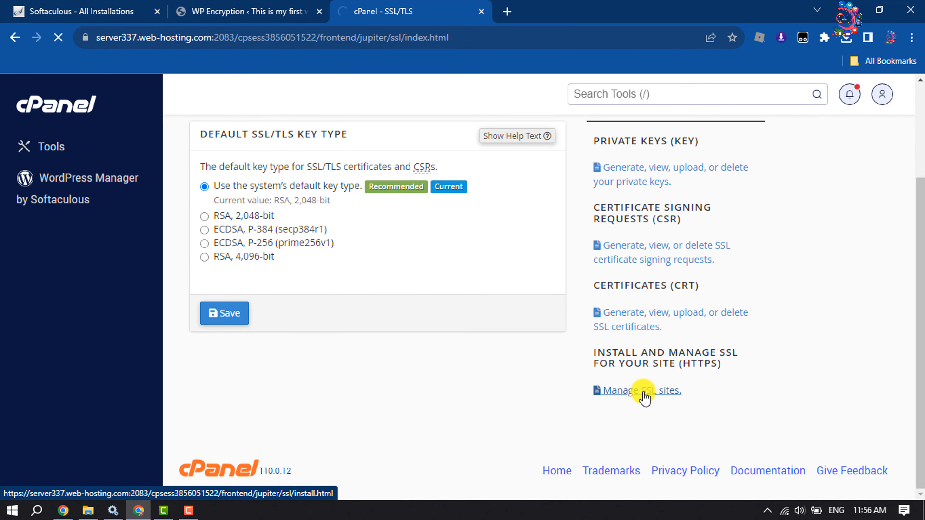
click(637, 391)
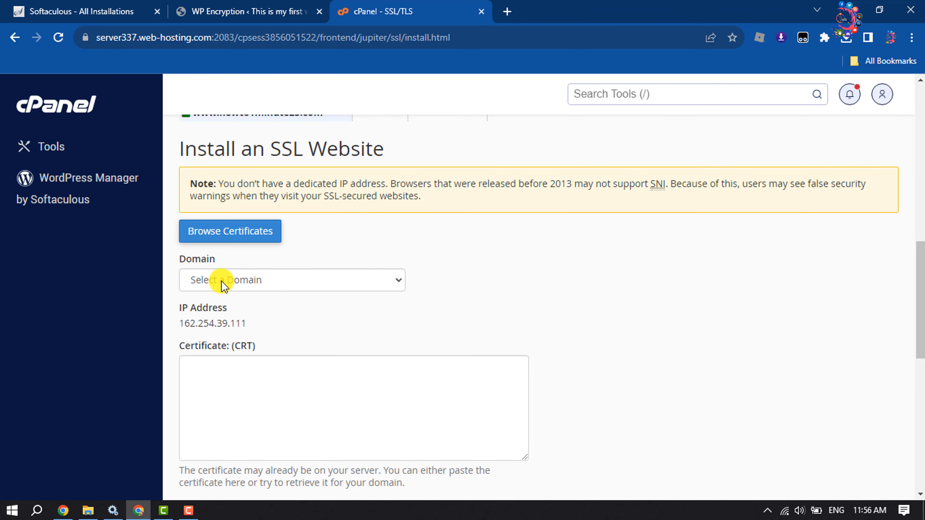
click(291, 279)
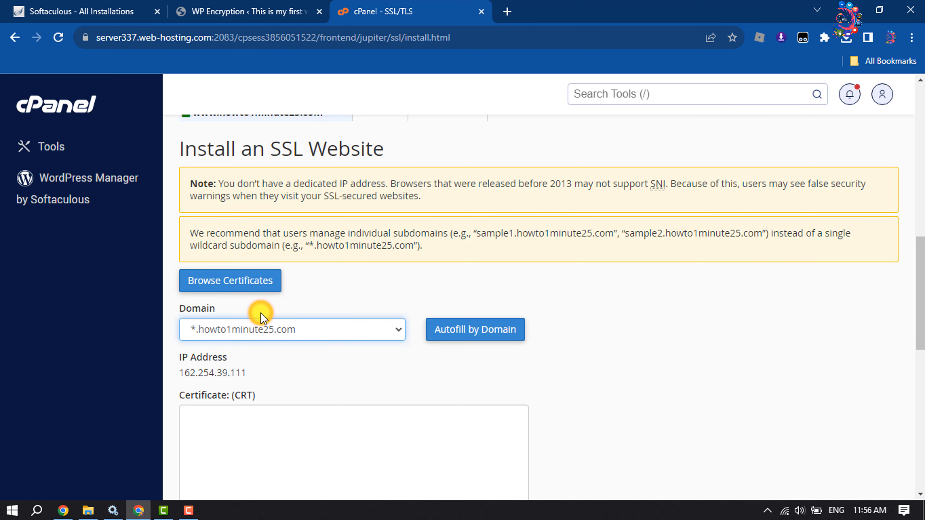
Paste Certificate.crt, Private.pem and CABundle.crt from WP Encryption into the cPanel fields
scroll(down, 3)
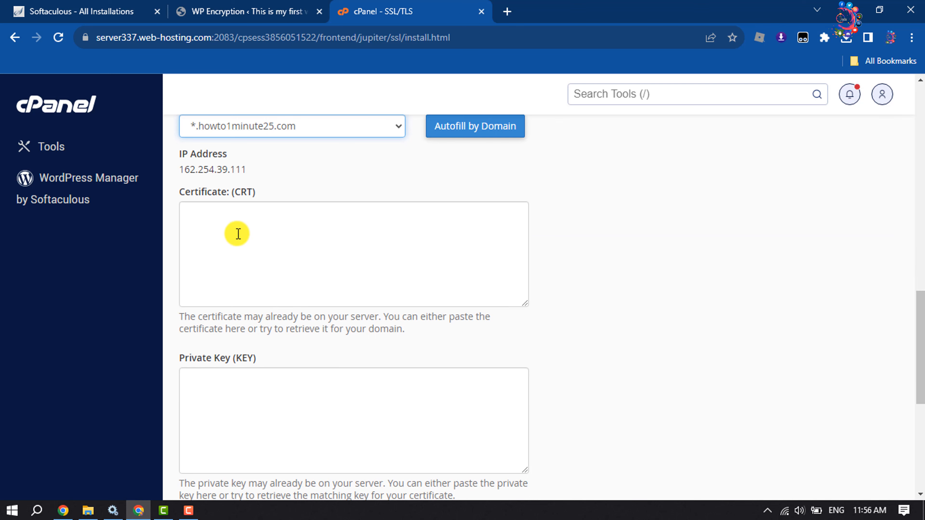
click(242, 11)
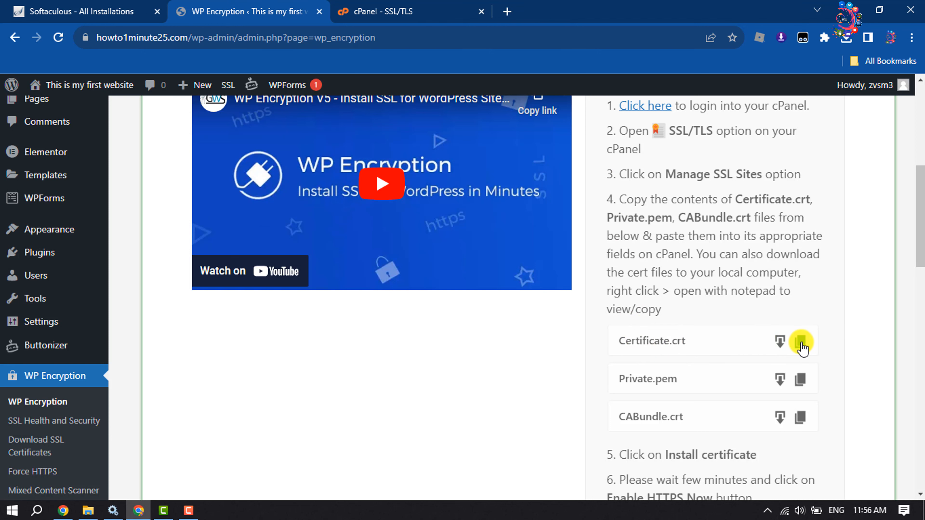
click(395, 11)
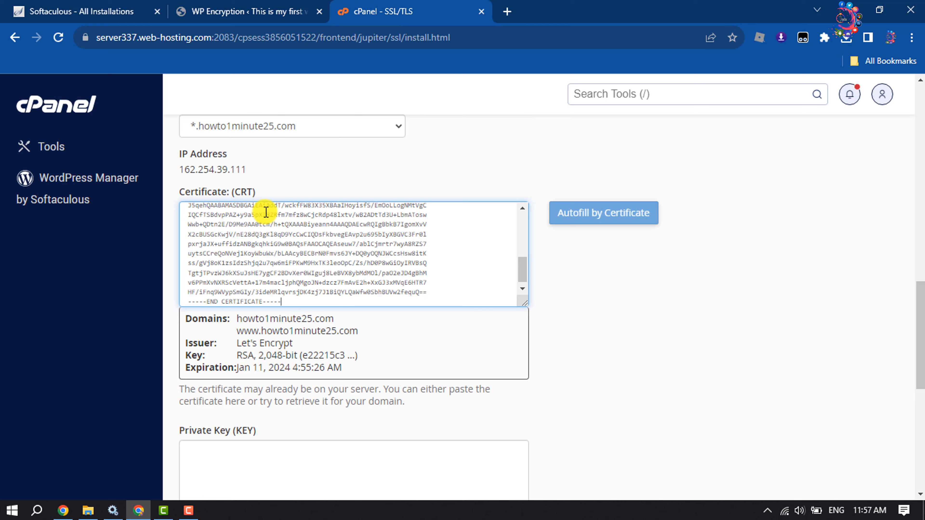
click(246, 11)
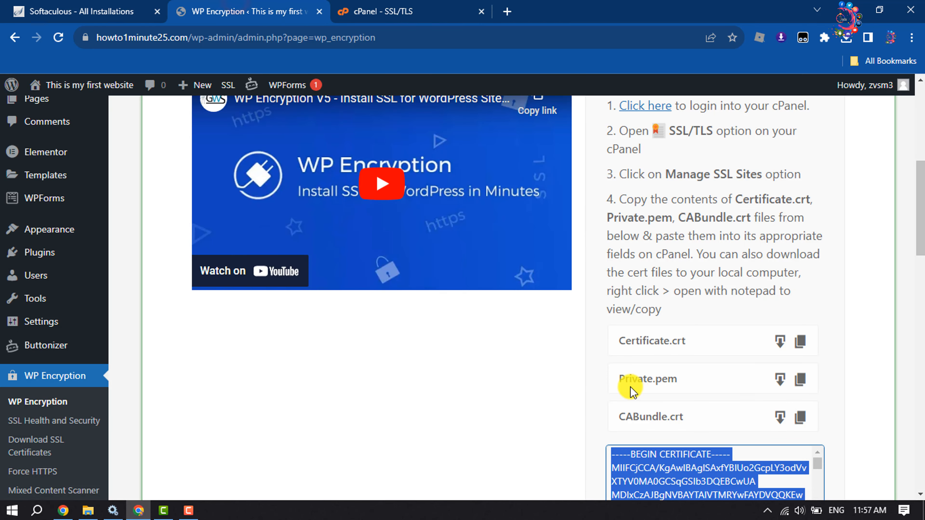
click(801, 379)
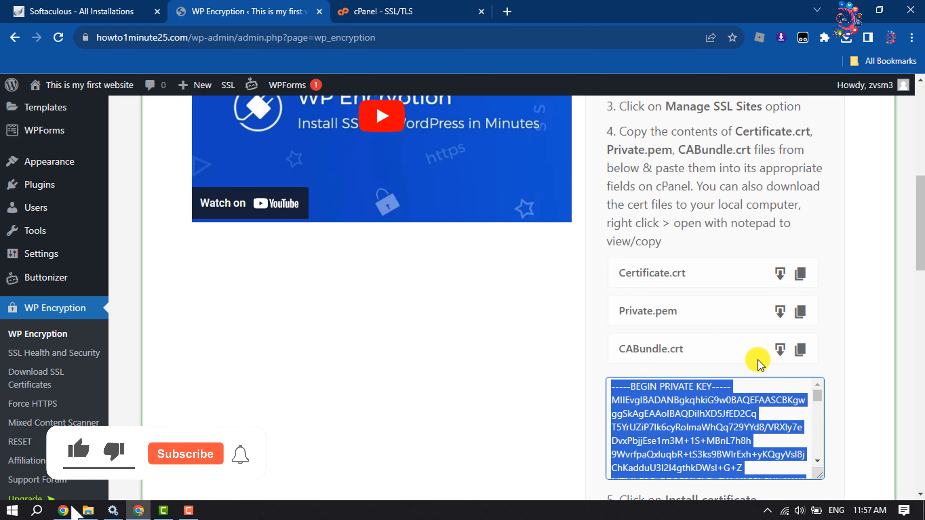
click(800, 350)
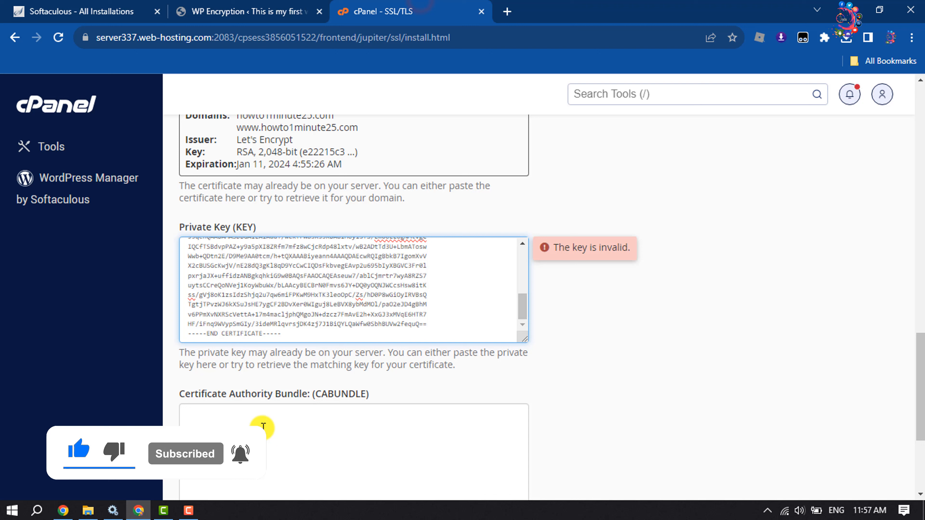
scroll(down, 3)
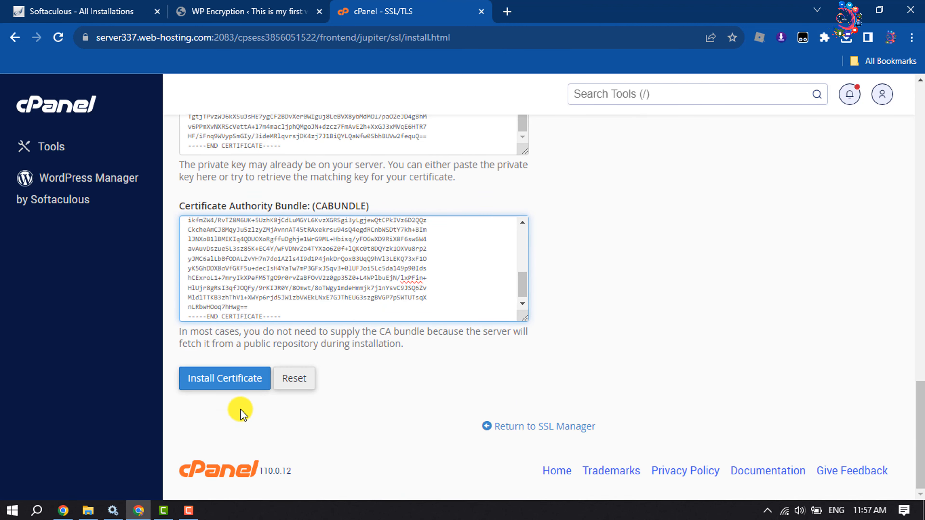
mouse_move(236, 384)
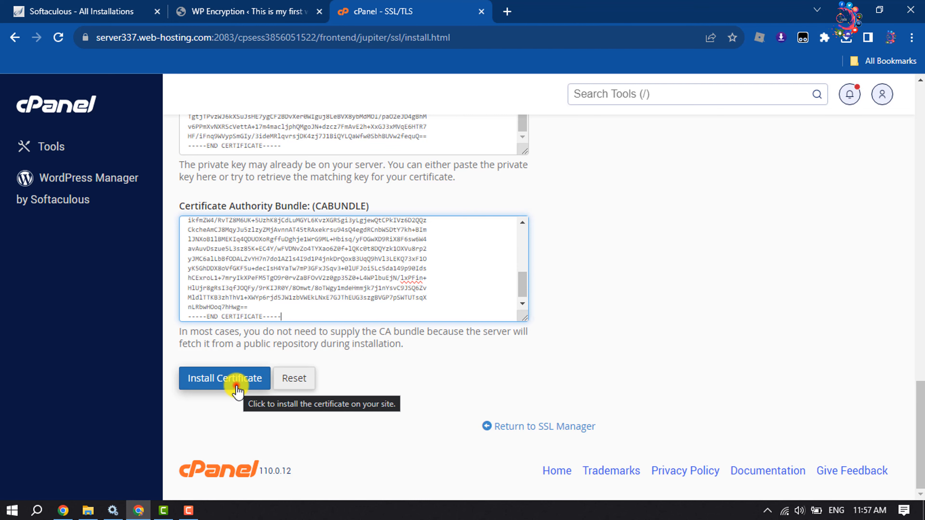
Install the certificate in cPanel, then enable HTTPS in WP Encryption, showing 90-day expiry 11-01-2024
click(224, 378)
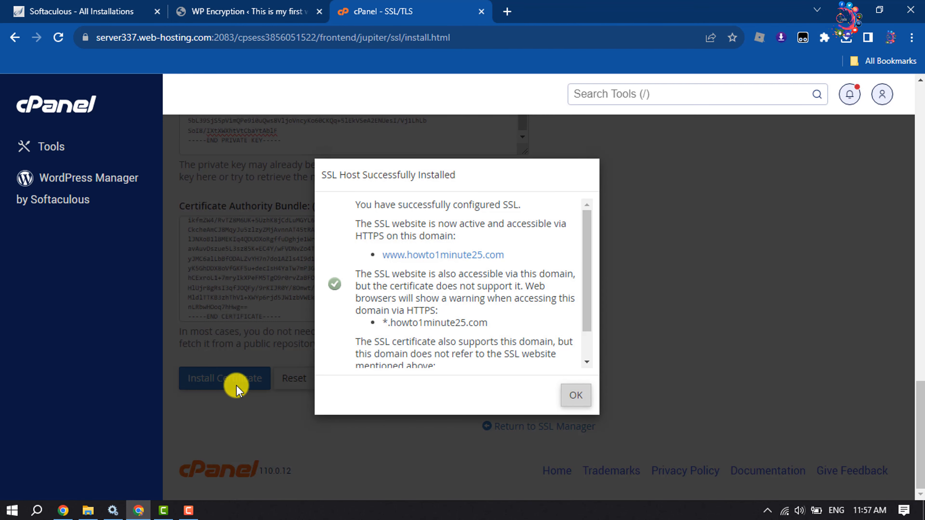
mouse_move(404, 178)
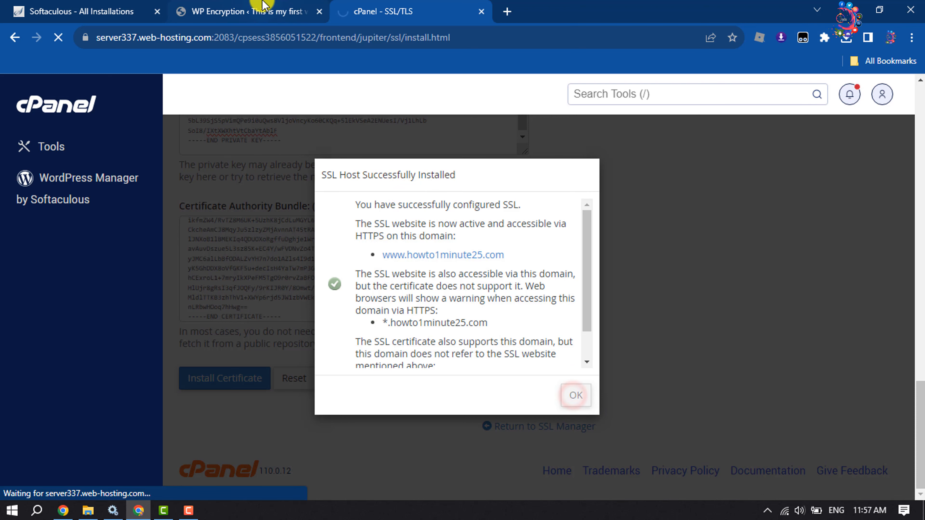
click(245, 11)
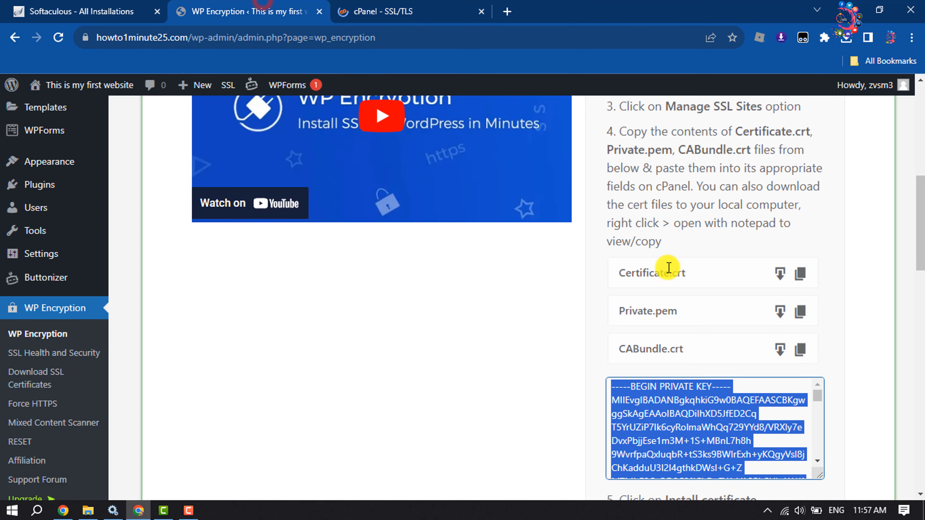
scroll(down, 3)
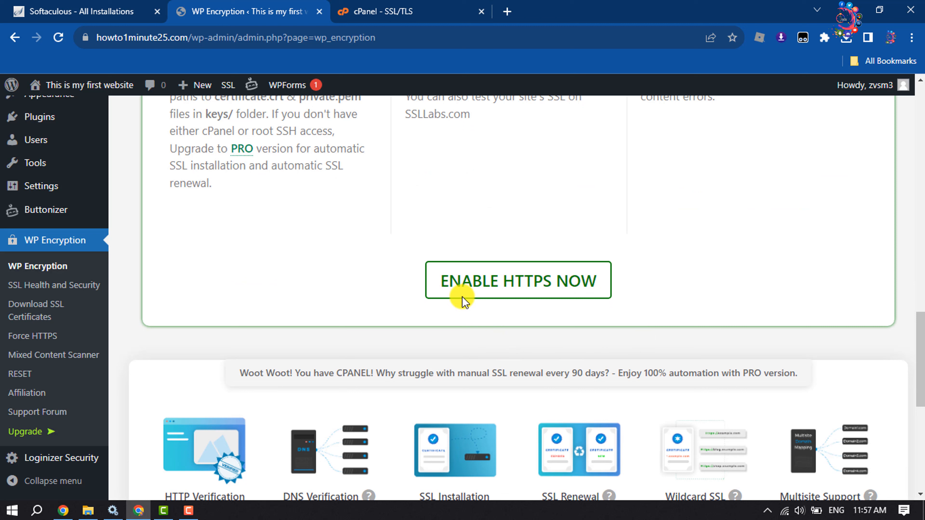
mouse_move(536, 290)
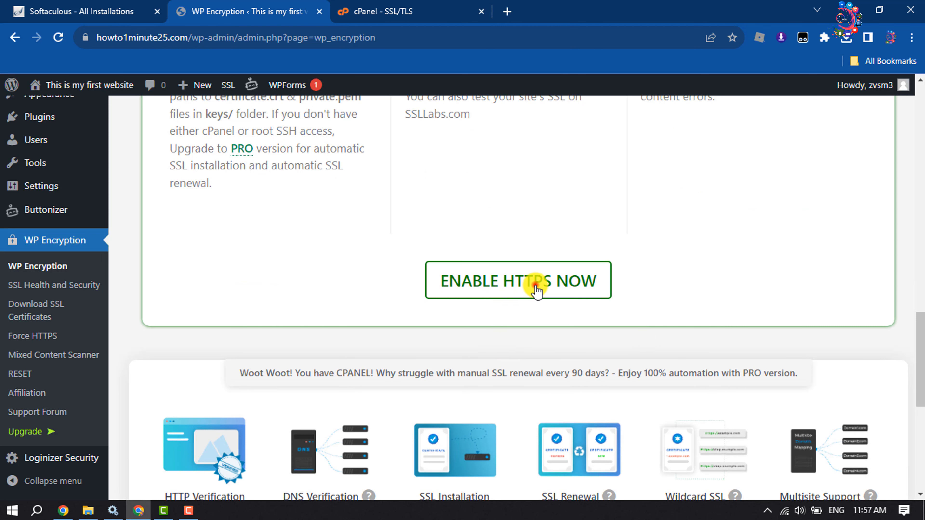
click(518, 280)
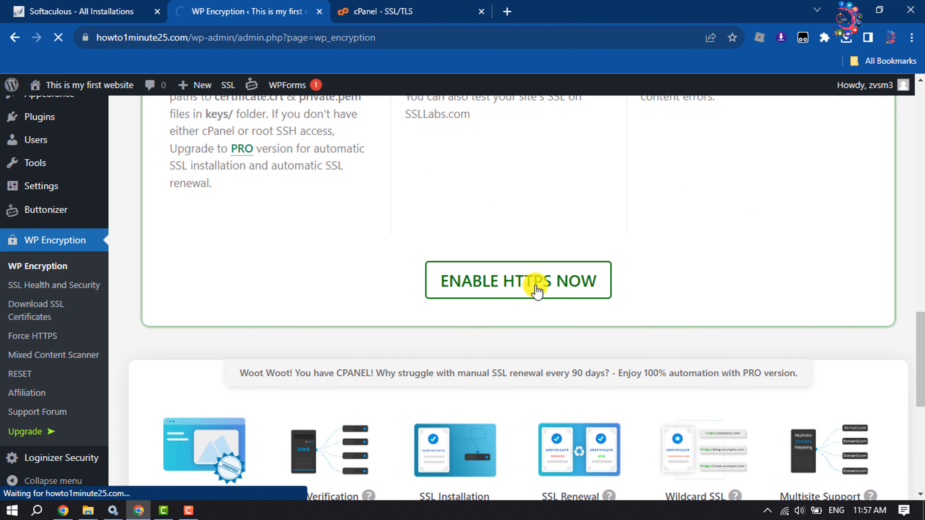
click(518, 279)
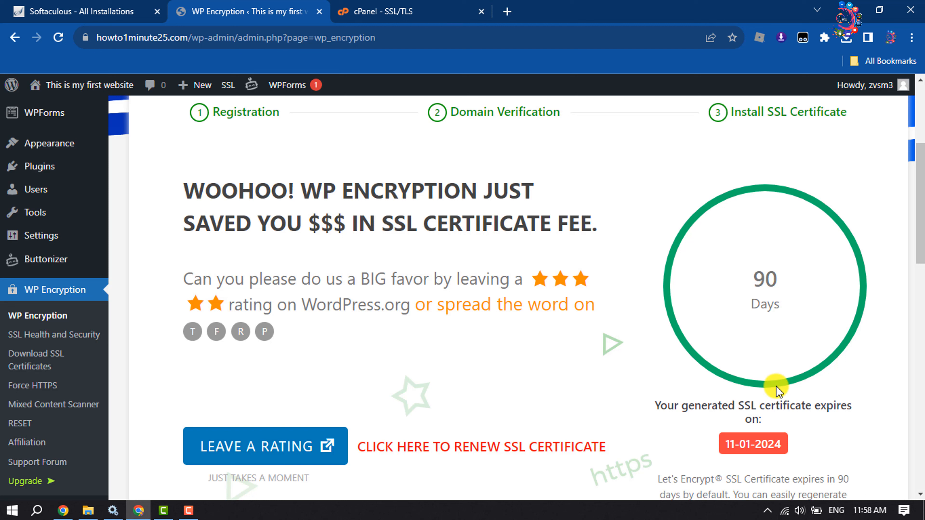
mouse_move(687, 231)
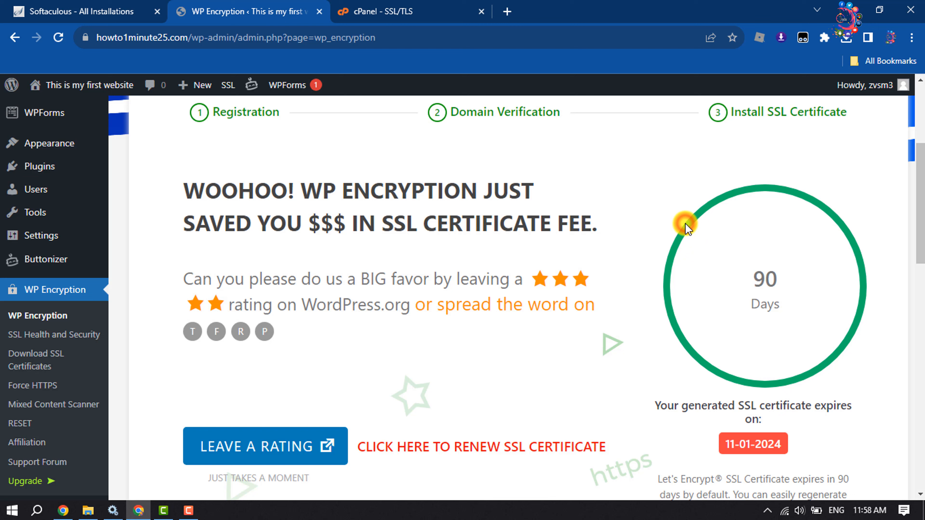